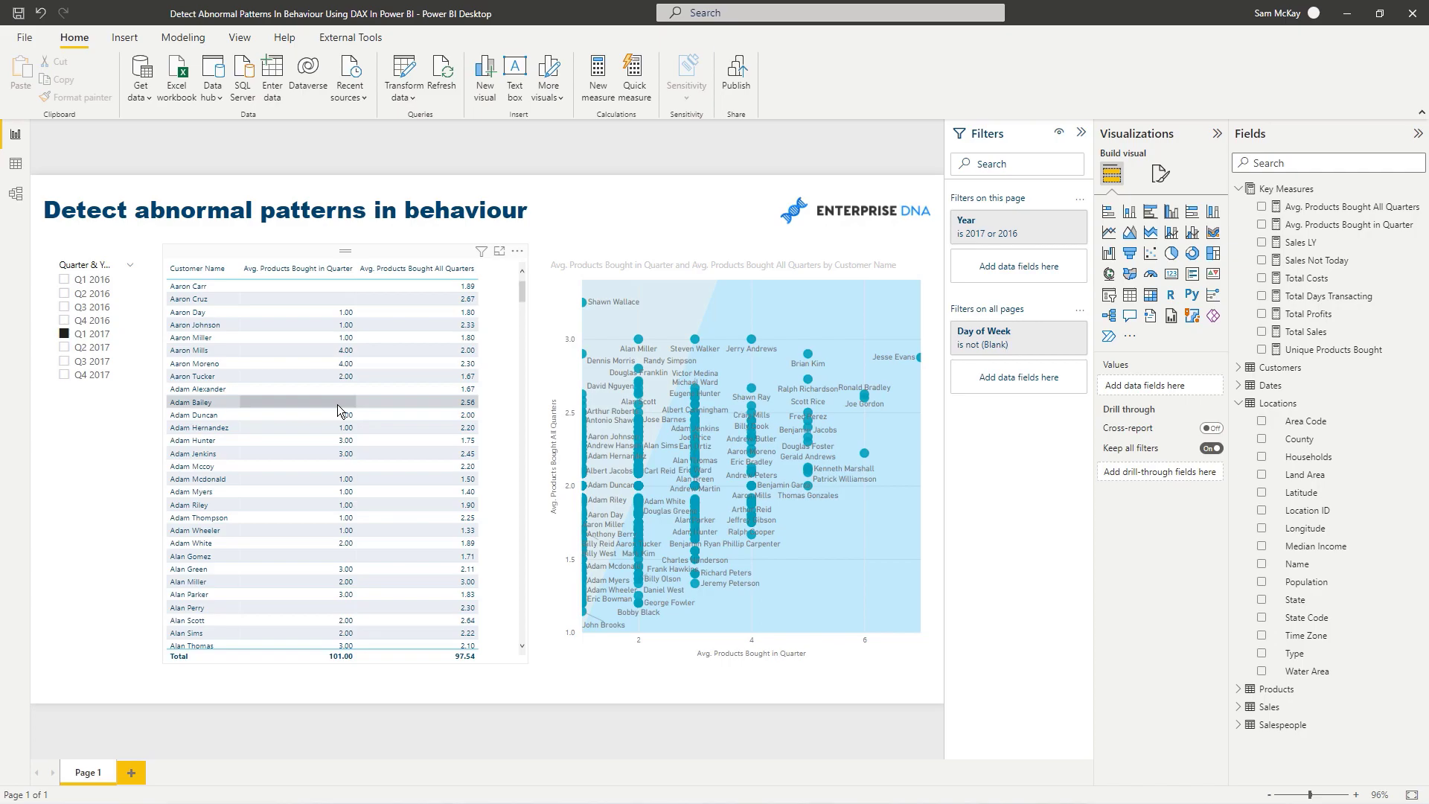
{"action": "mouse_move", "coordinate": [335, 407]}
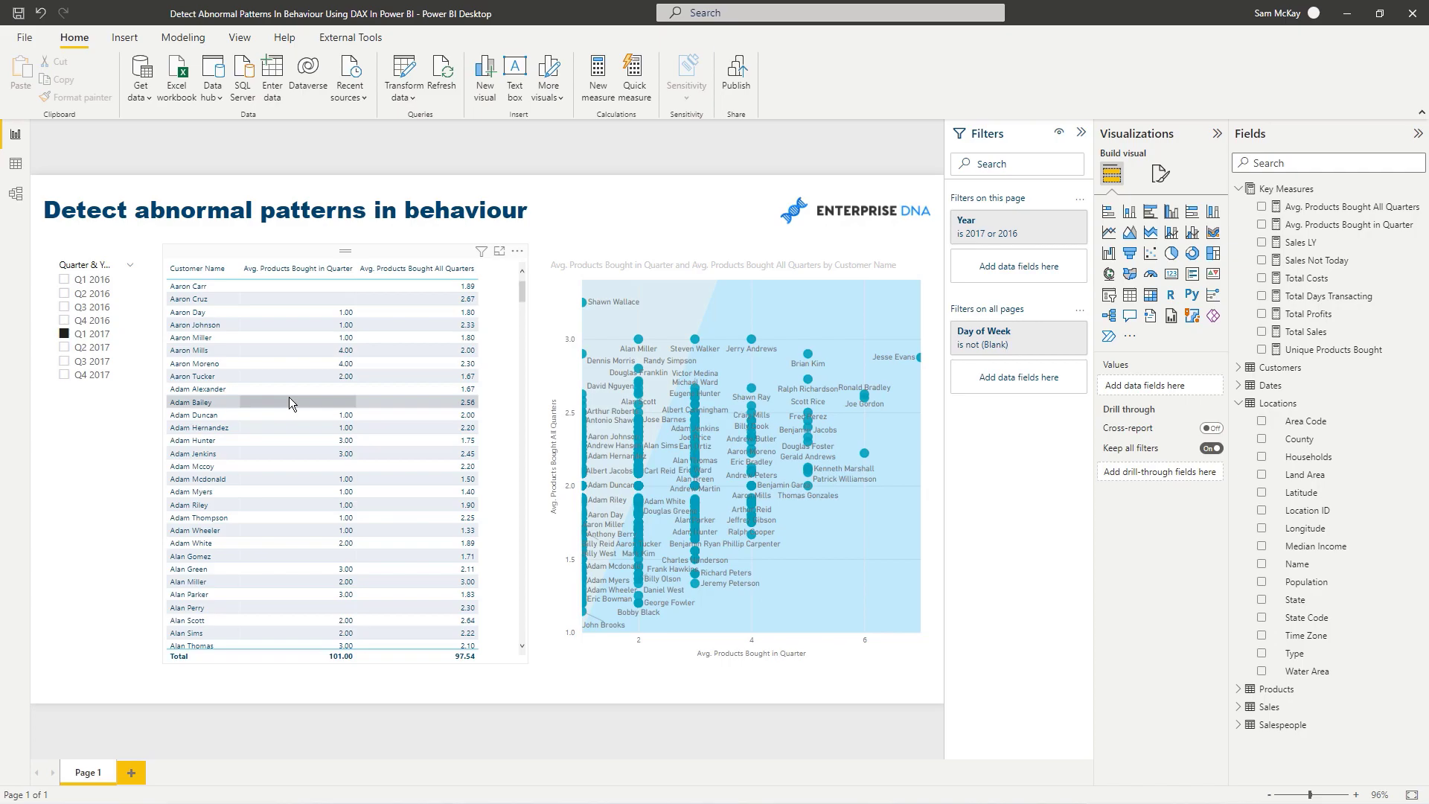
{"action": "mouse_move", "coordinate": [441, 268]}
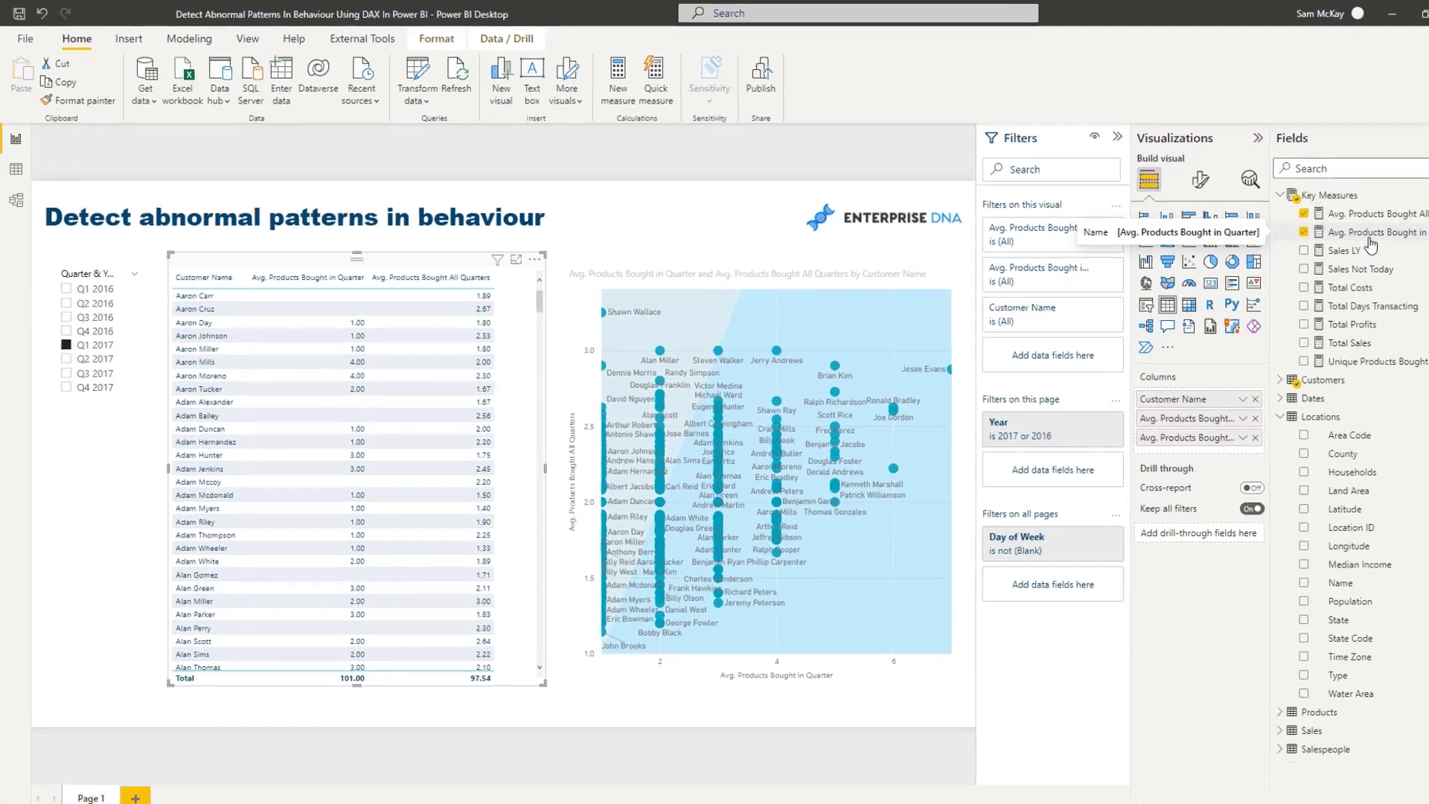
- Show the per-quarter average measure's DAX formula and re-apply the Q1 2017 quarter filter
{"action": "left_click", "coordinate": [1373, 231]}
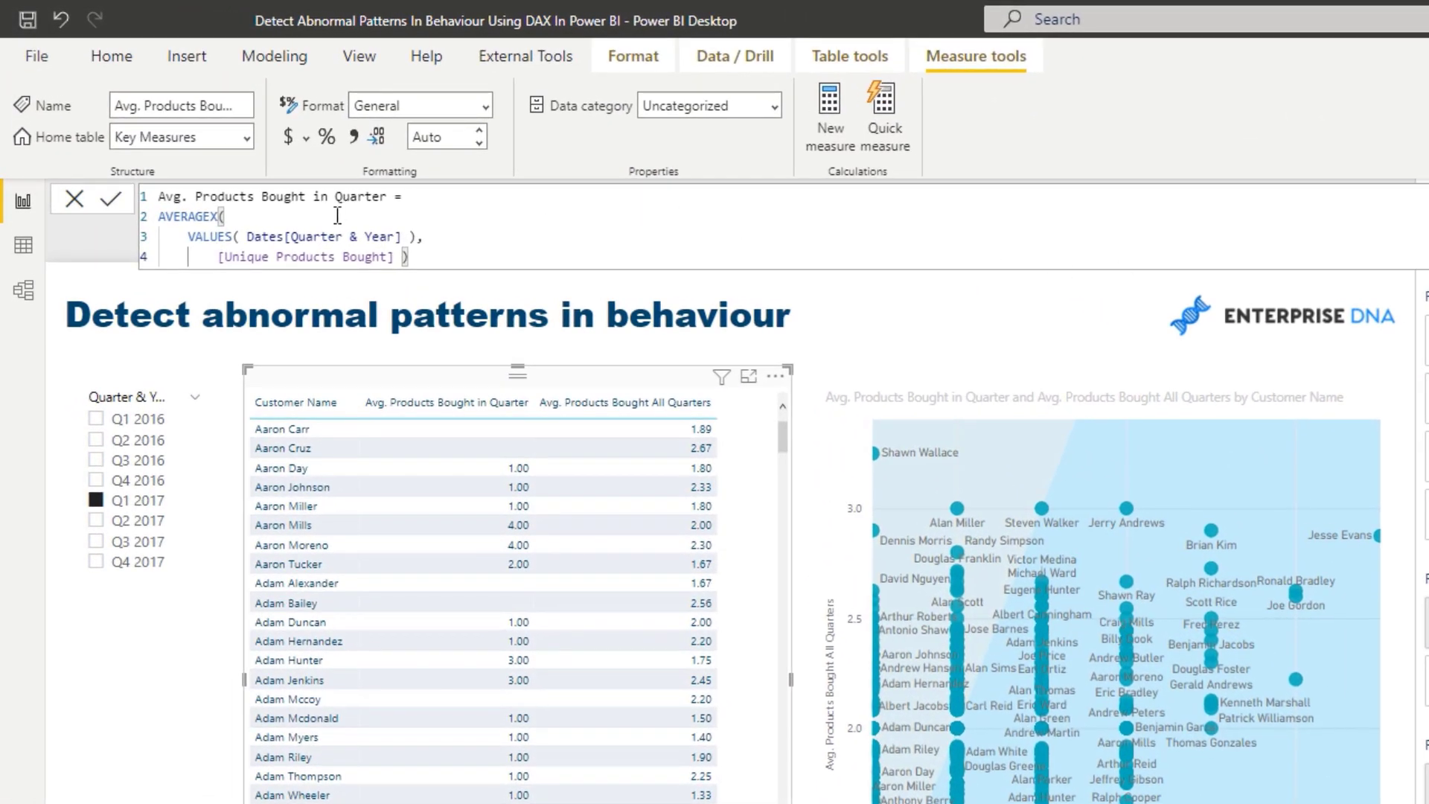
{"action": "mouse_move", "coordinate": [595, 263]}
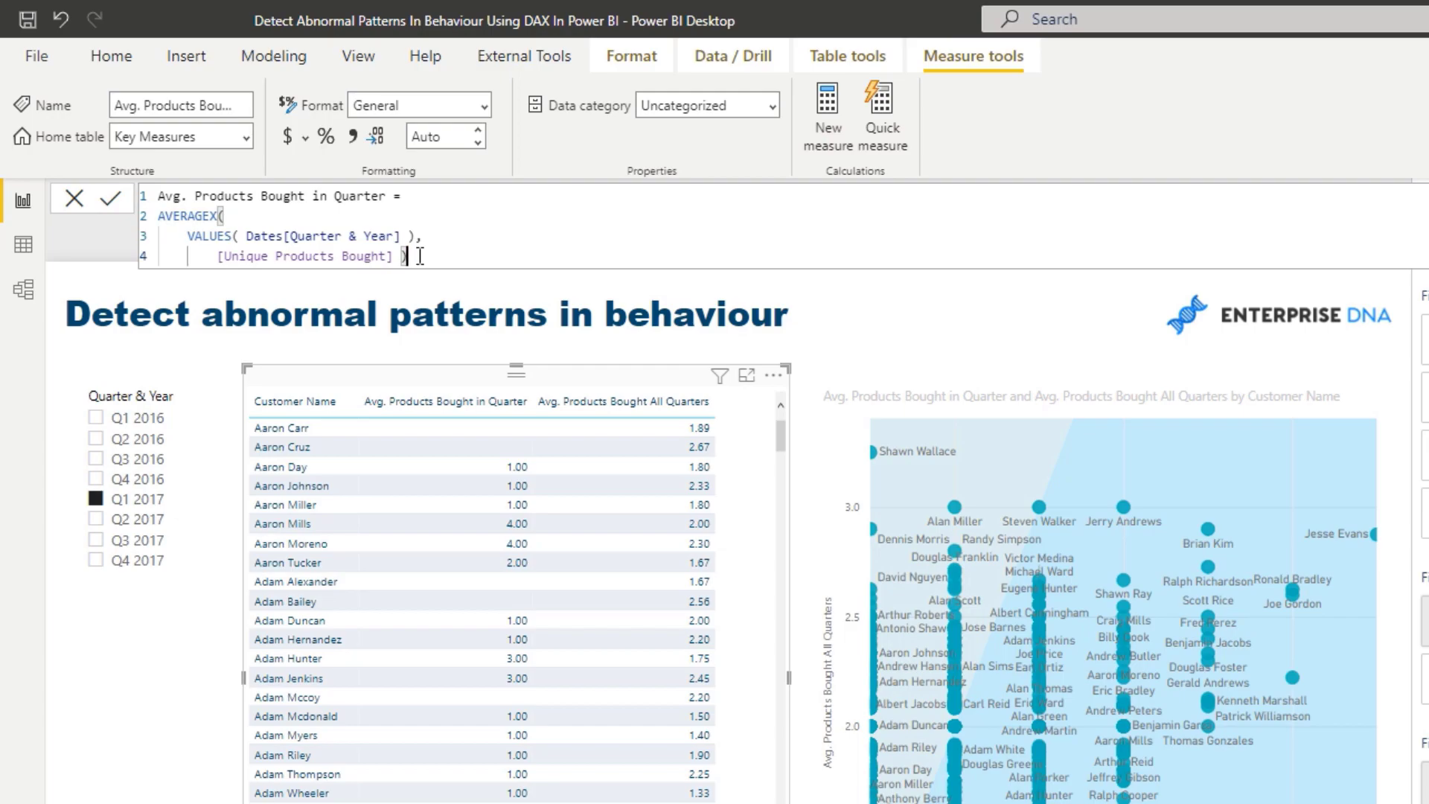
{"action": "mouse_move", "coordinate": [589, 432]}
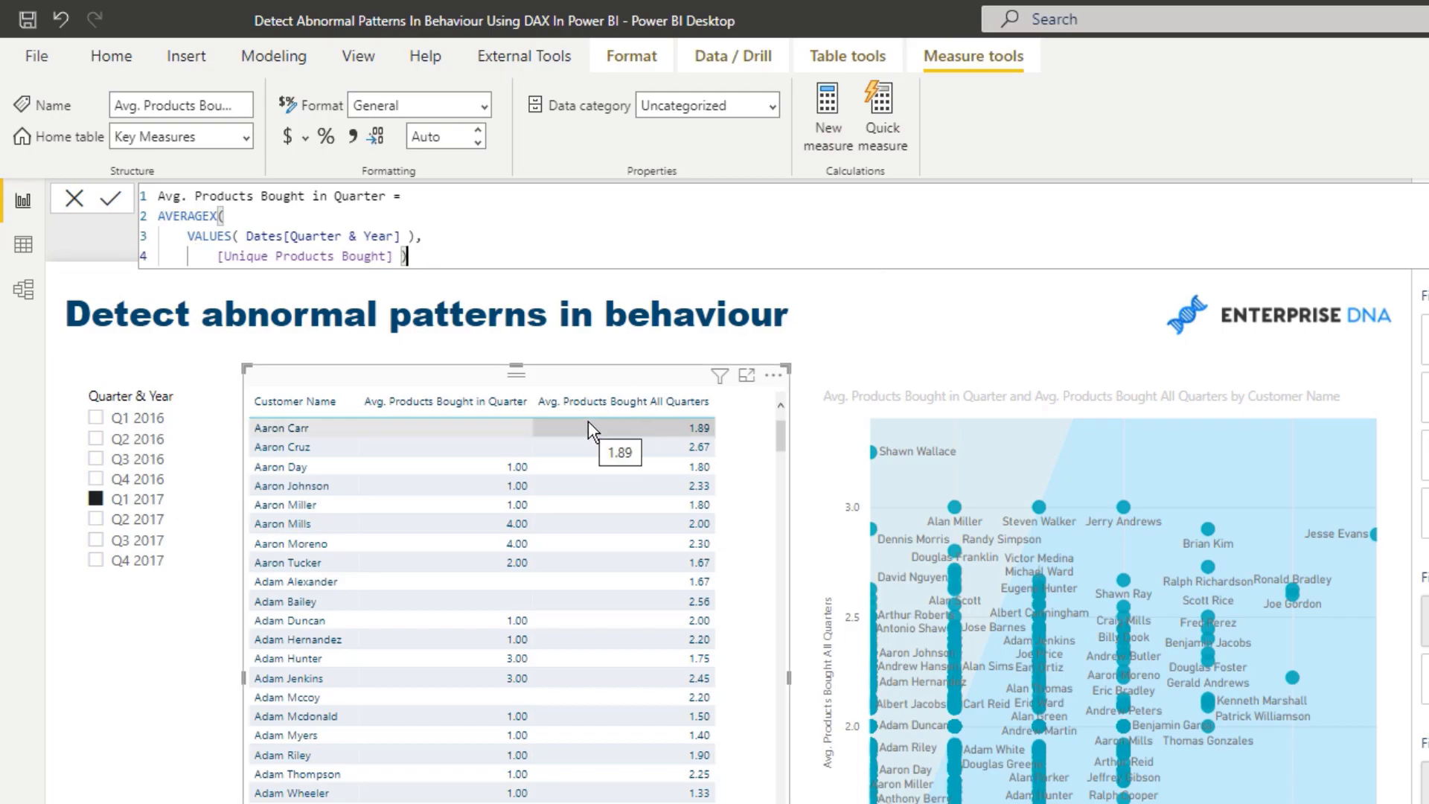
{"action": "mouse_move", "coordinate": [471, 257]}
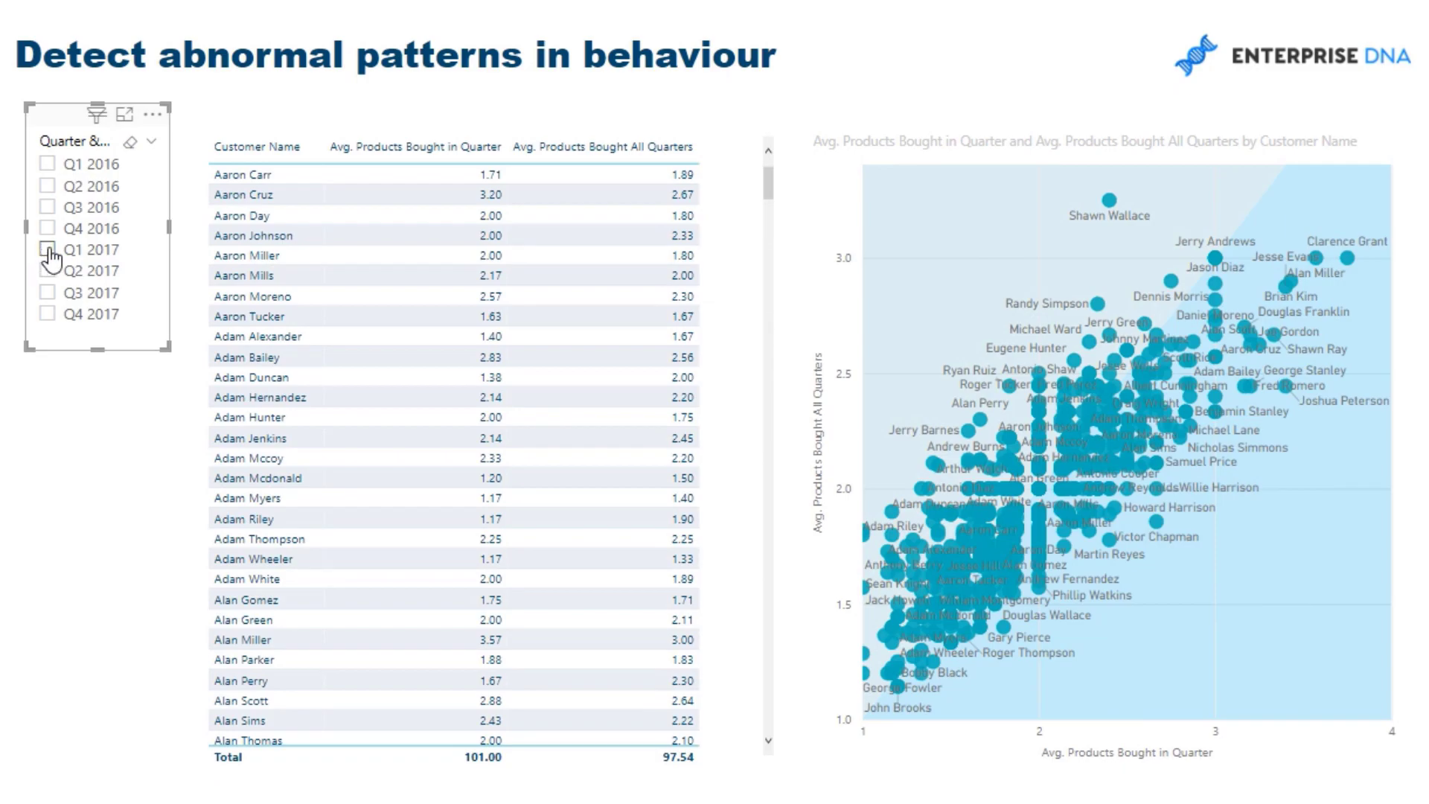
{"action": "left_click", "coordinate": [50, 250]}
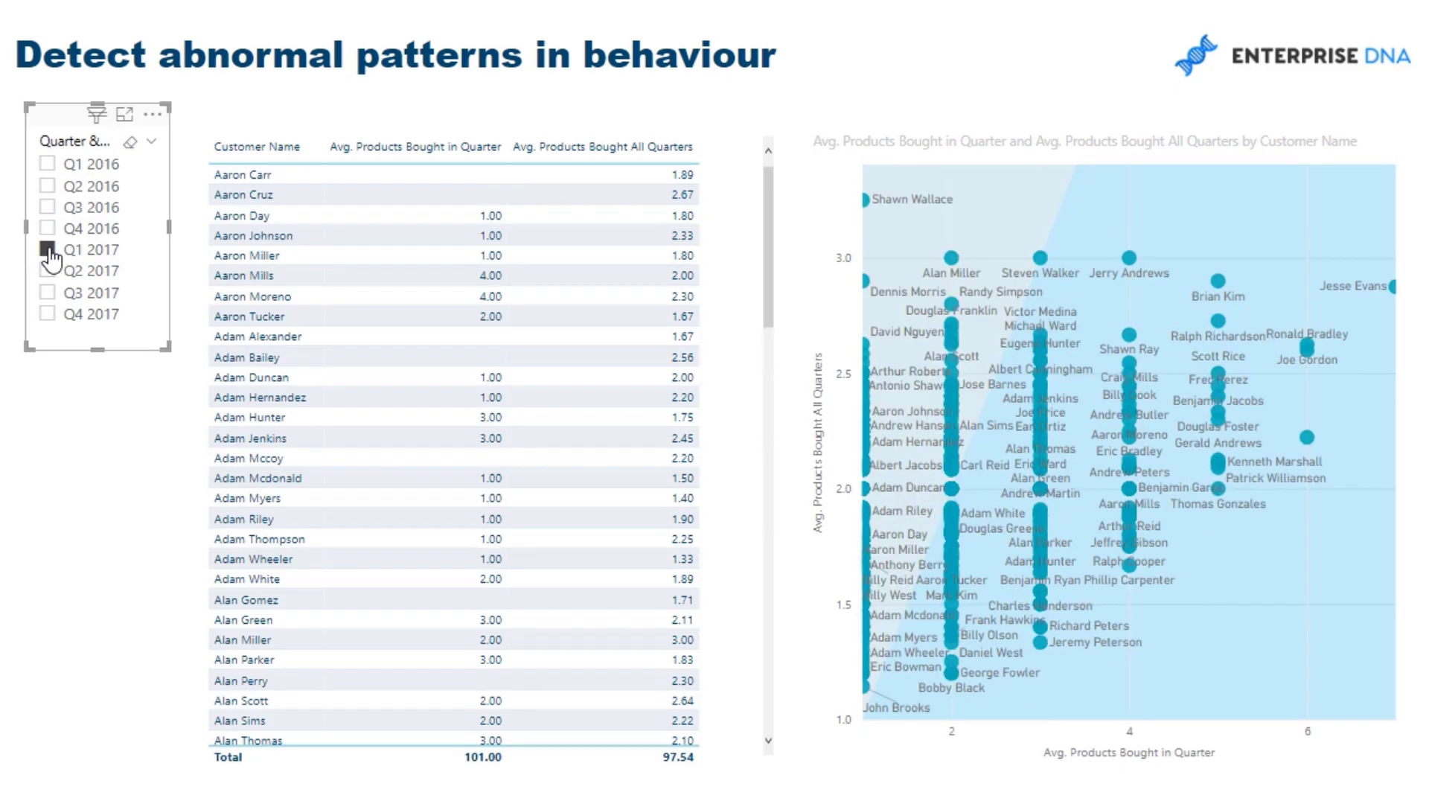
{"action": "left_click", "coordinate": [51, 253]}
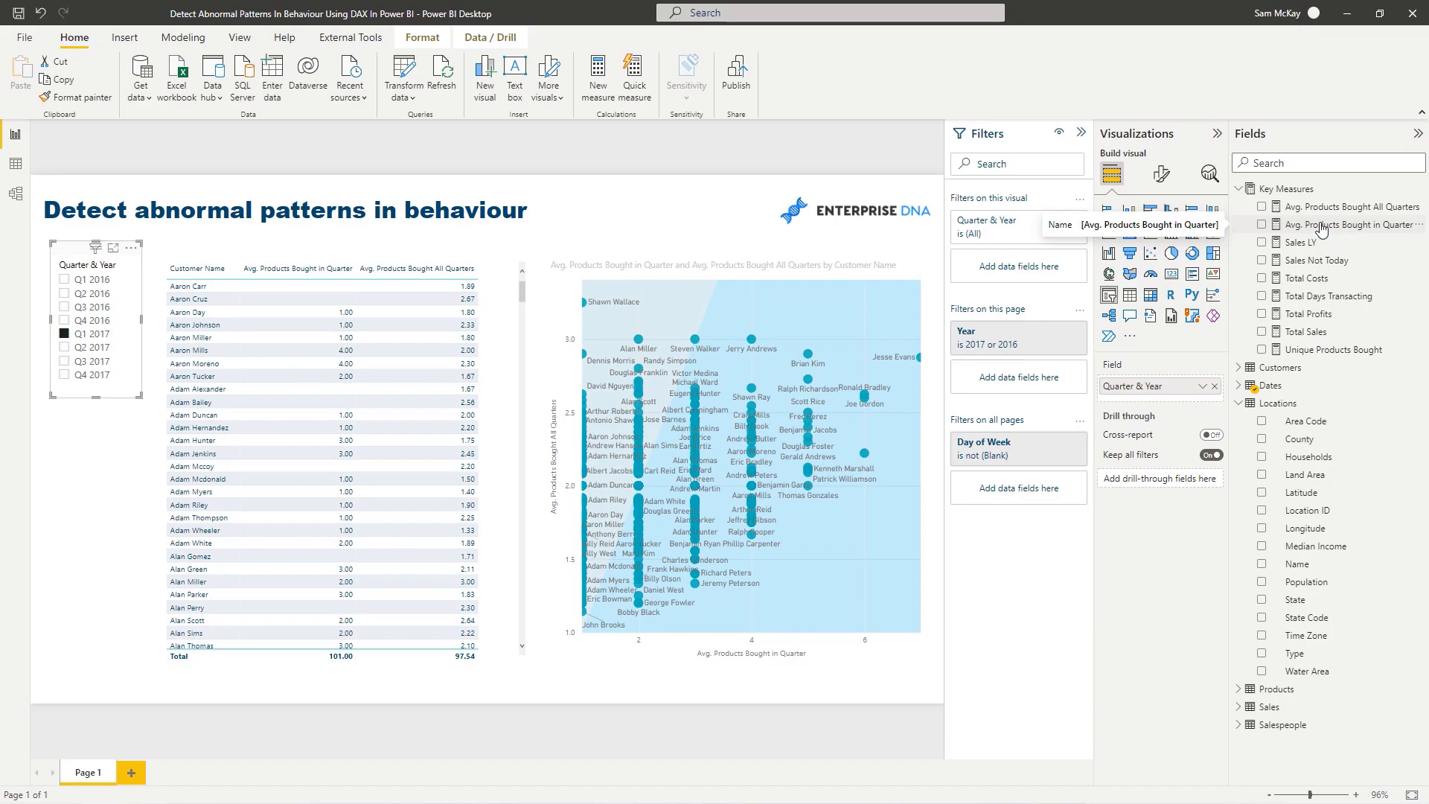
{"action": "mouse_move", "coordinate": [212, 304]}
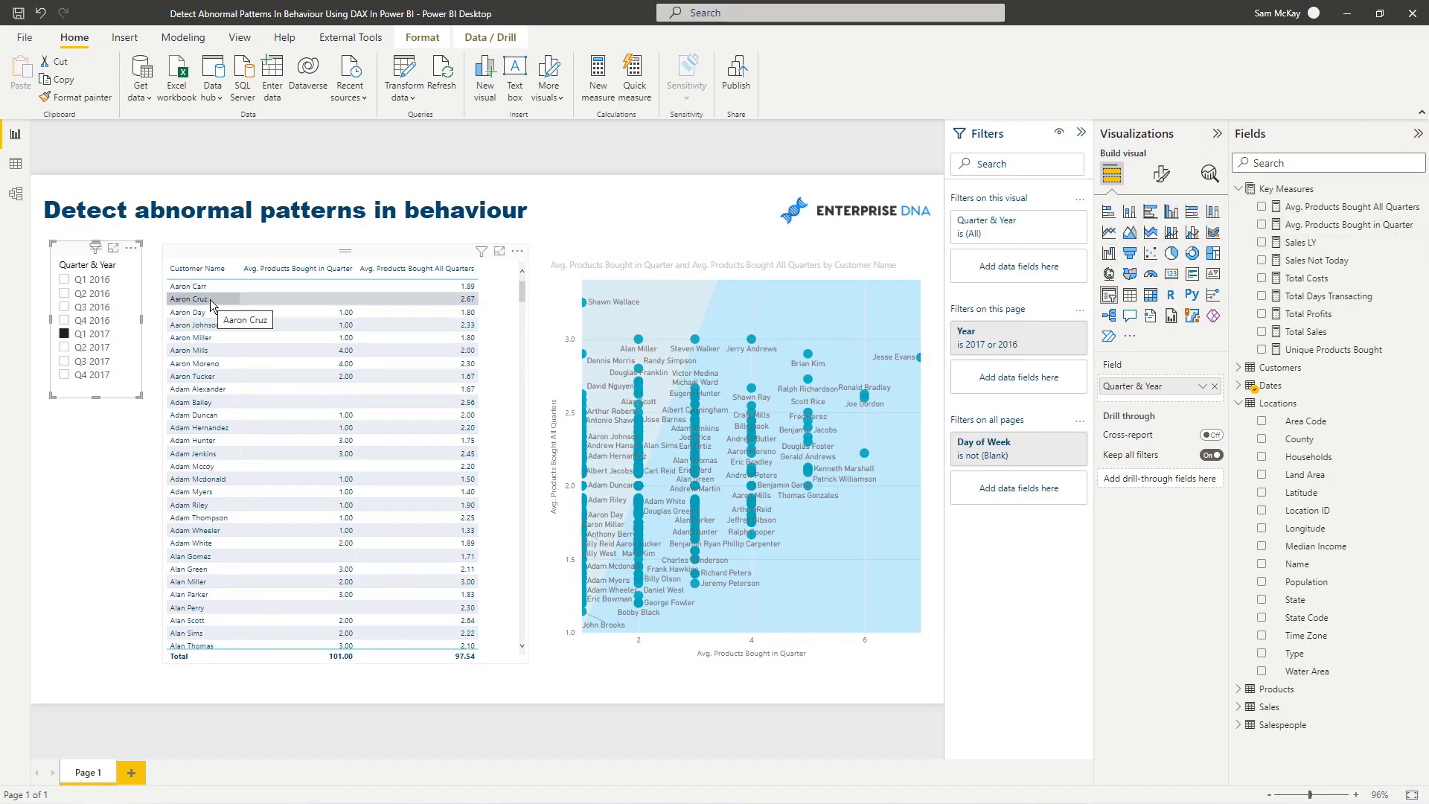
{"action": "mouse_move", "coordinate": [1355, 262]}
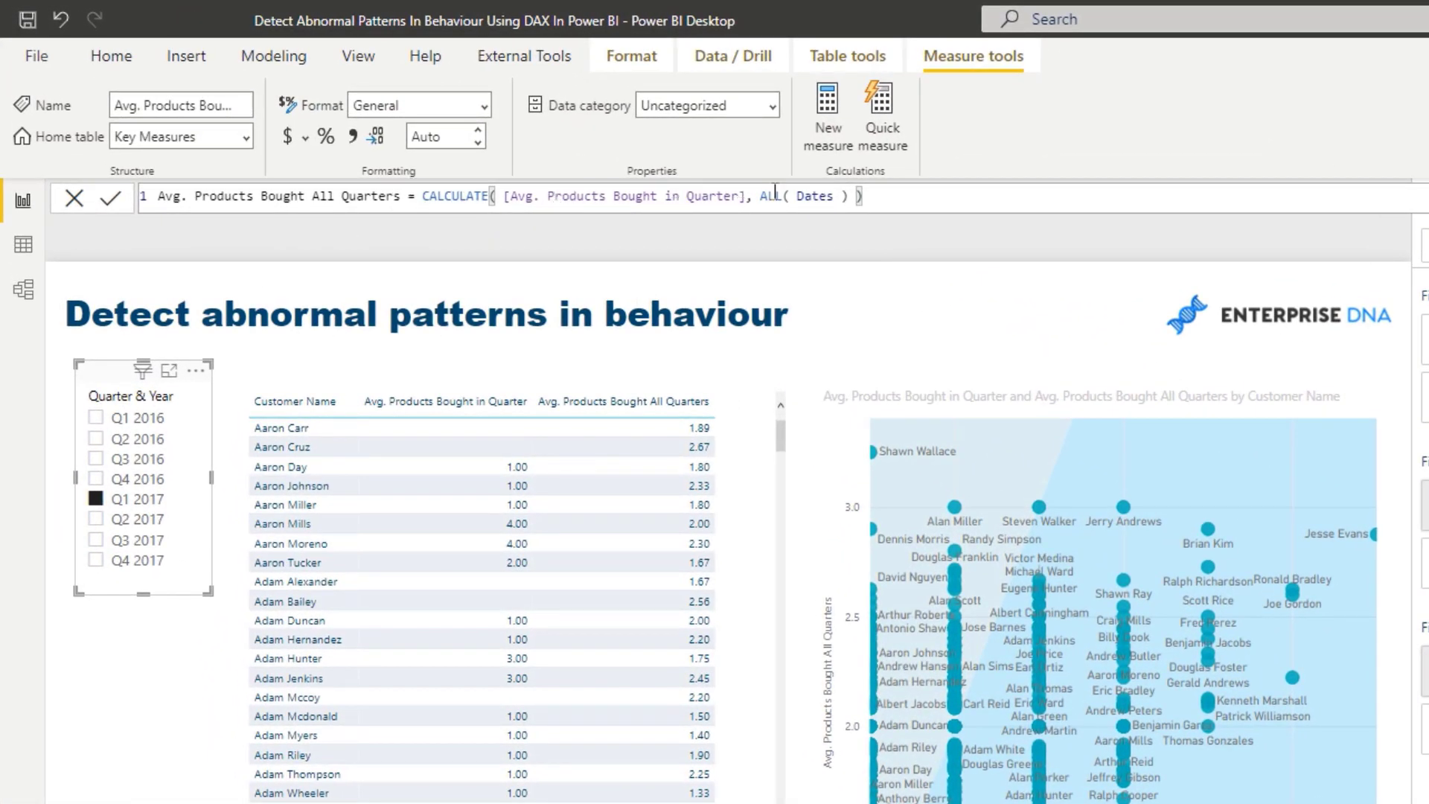
- Highlight the ALL( Dates ) part of the formula and filter the report to Q3 2017
{"action": "left_click_drag", "start_coordinate": [764, 197], "coordinate": [862, 197]}
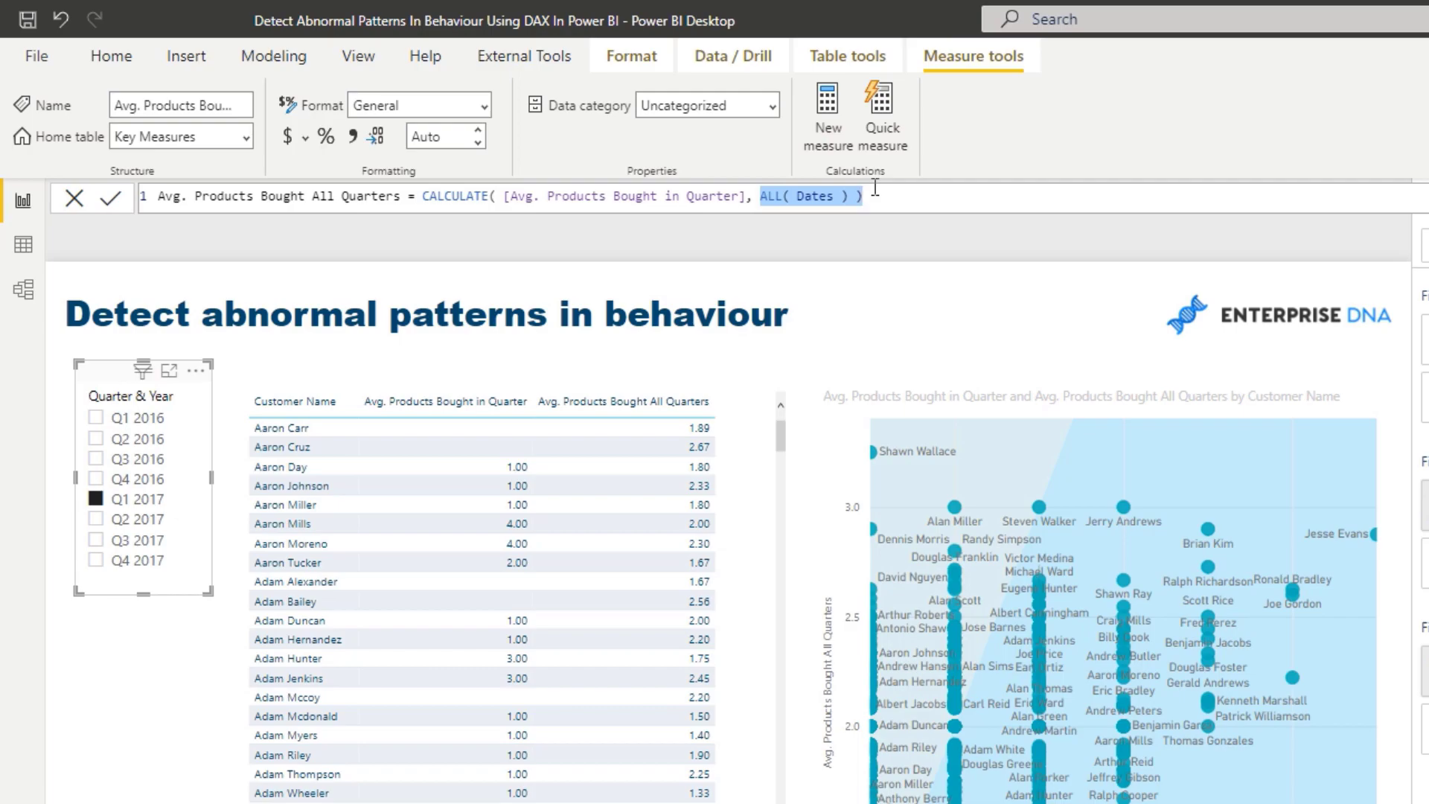
{"action": "mouse_move", "coordinate": [908, 204]}
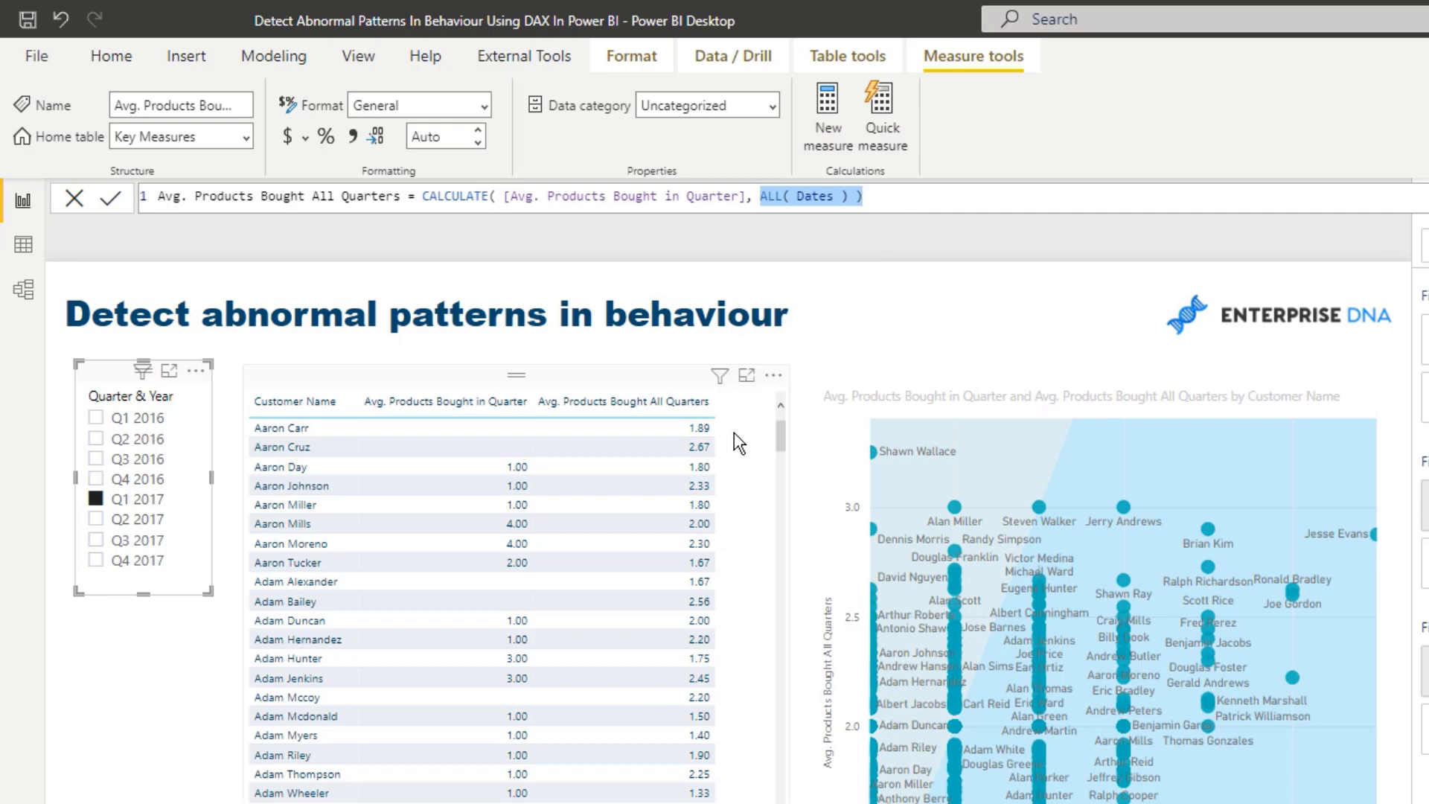
{"action": "mouse_move", "coordinate": [729, 437]}
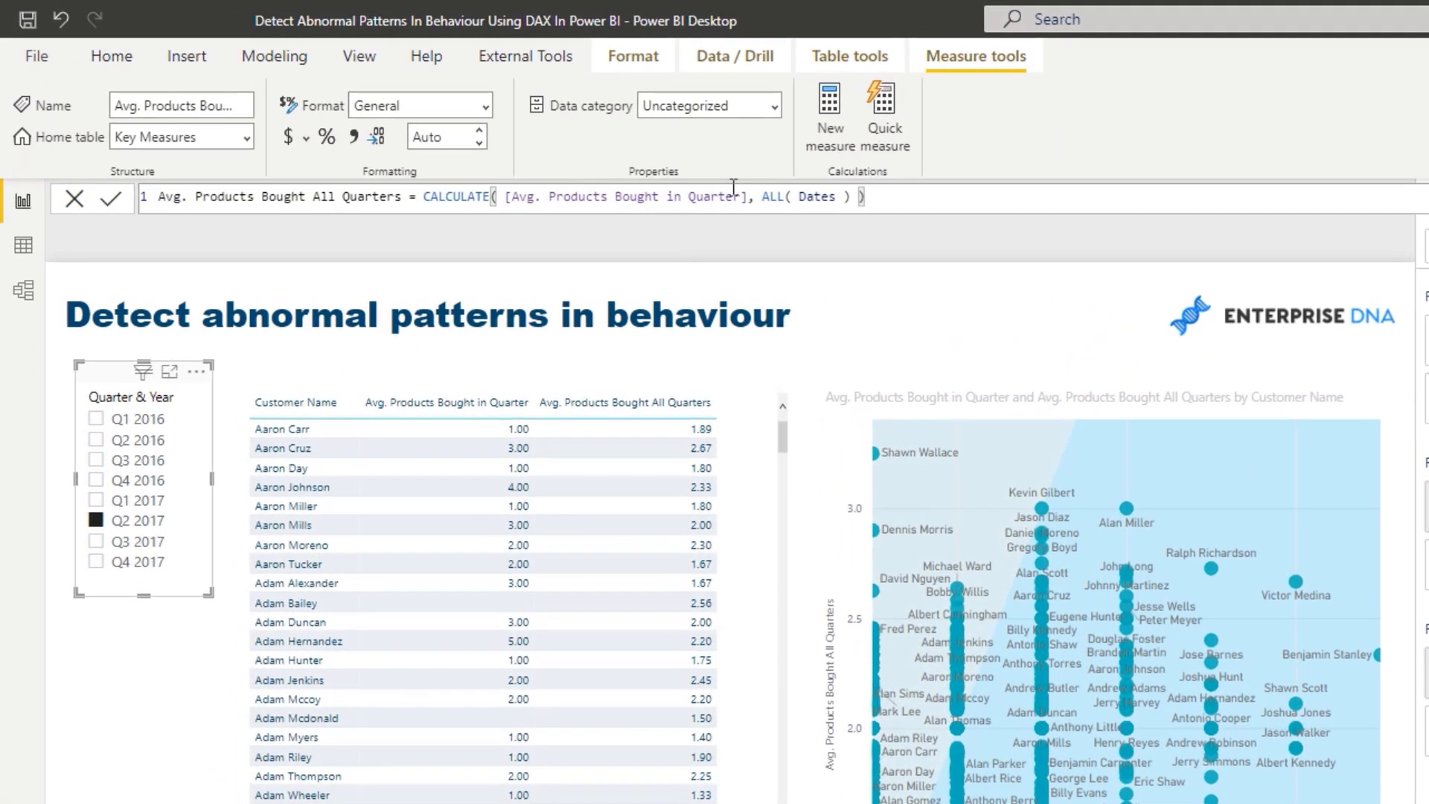
{"action": "left_click_drag", "start_coordinate": [763, 197], "coordinate": [854, 197]}
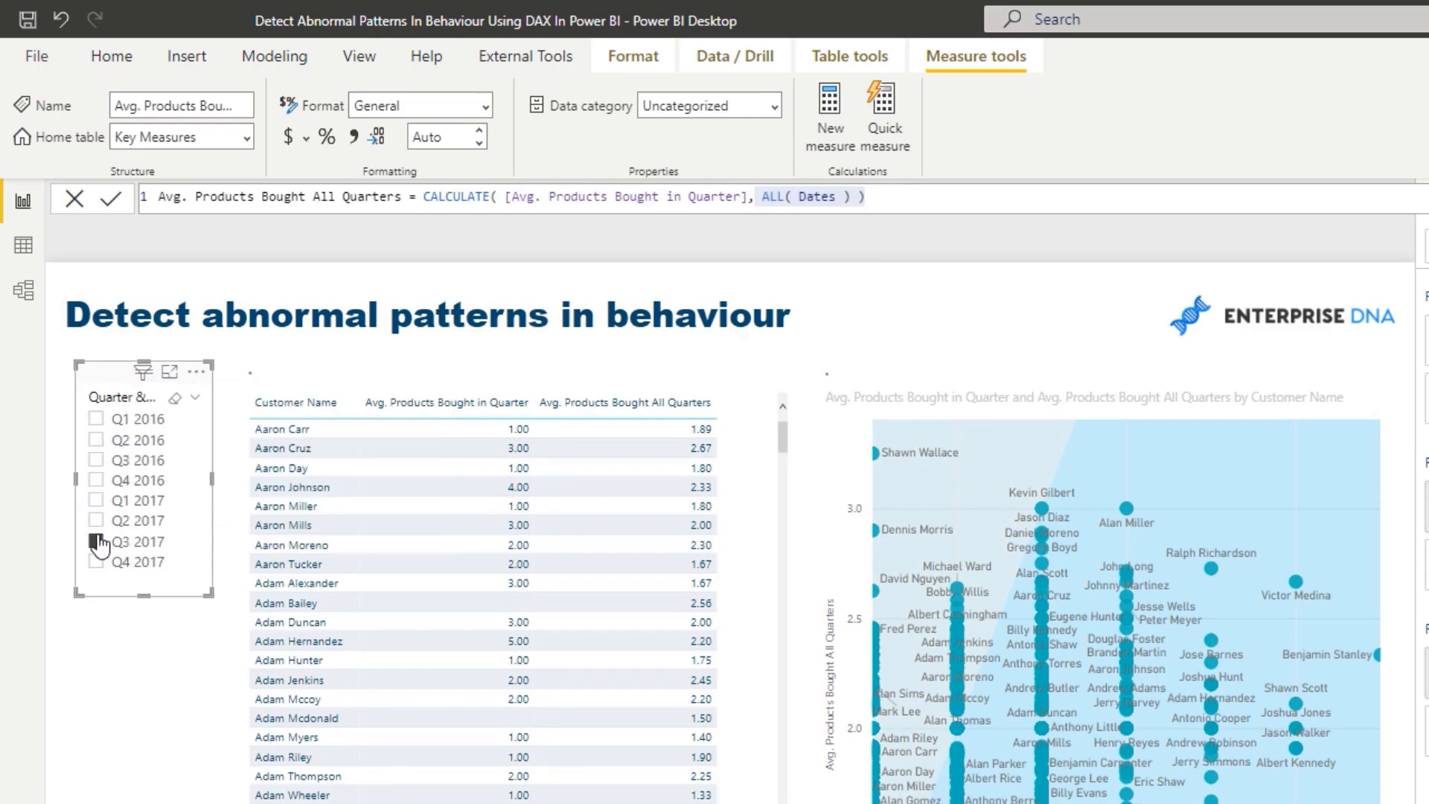
{"action": "left_click", "coordinate": [95, 542]}
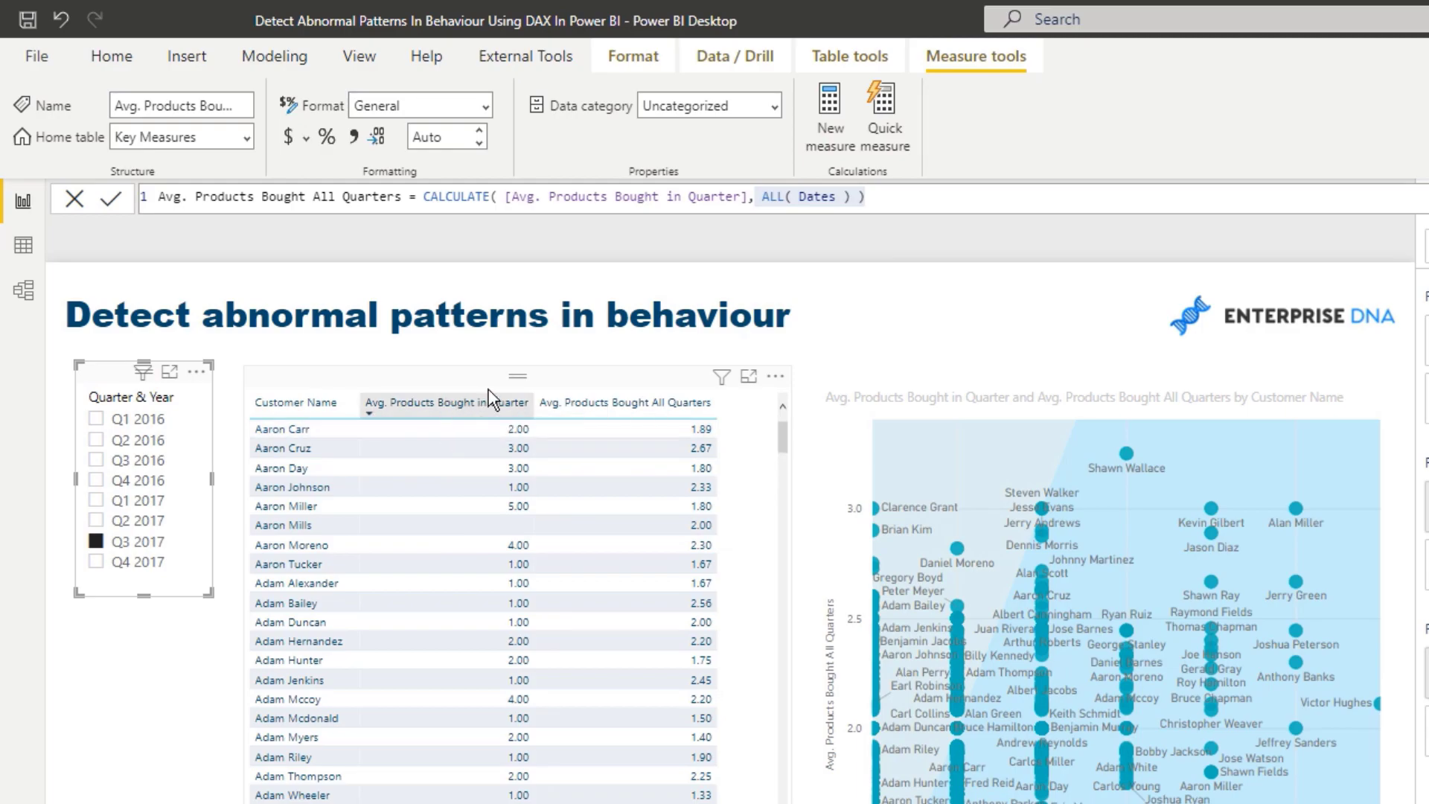
{"action": "mouse_move", "coordinate": [606, 405]}
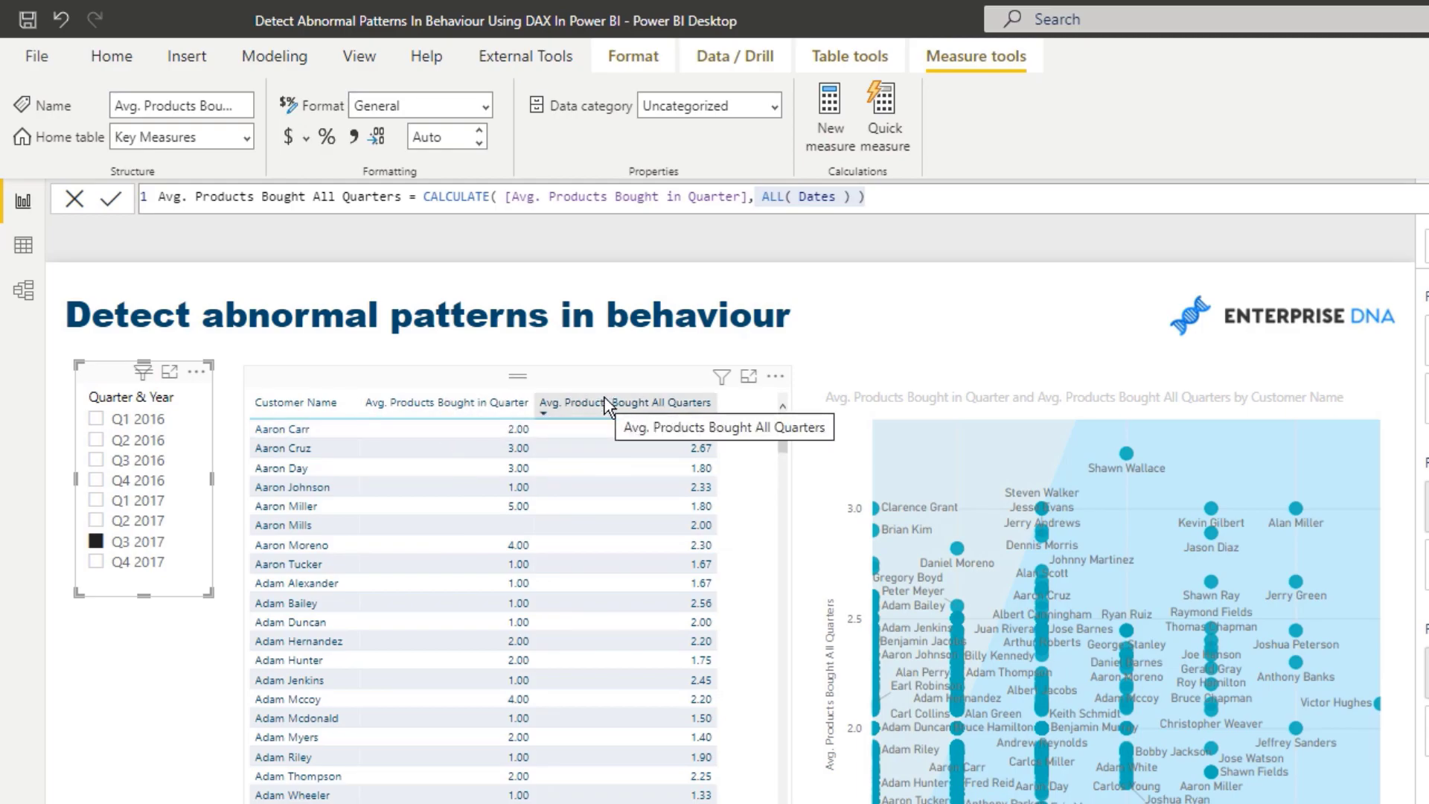
{"action": "mouse_move", "coordinate": [1005, 364]}
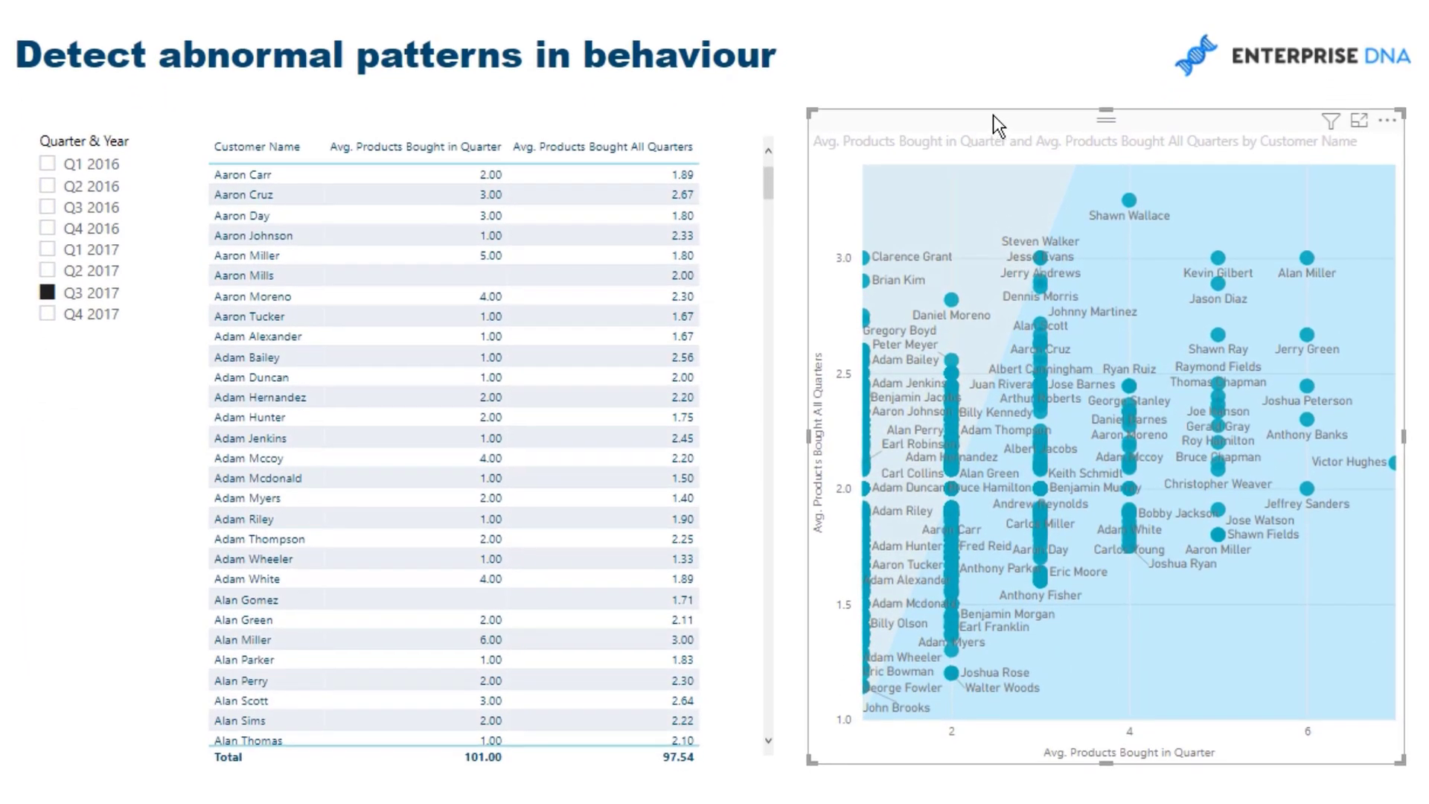
{"action": "mouse_move", "coordinate": [1135, 476]}
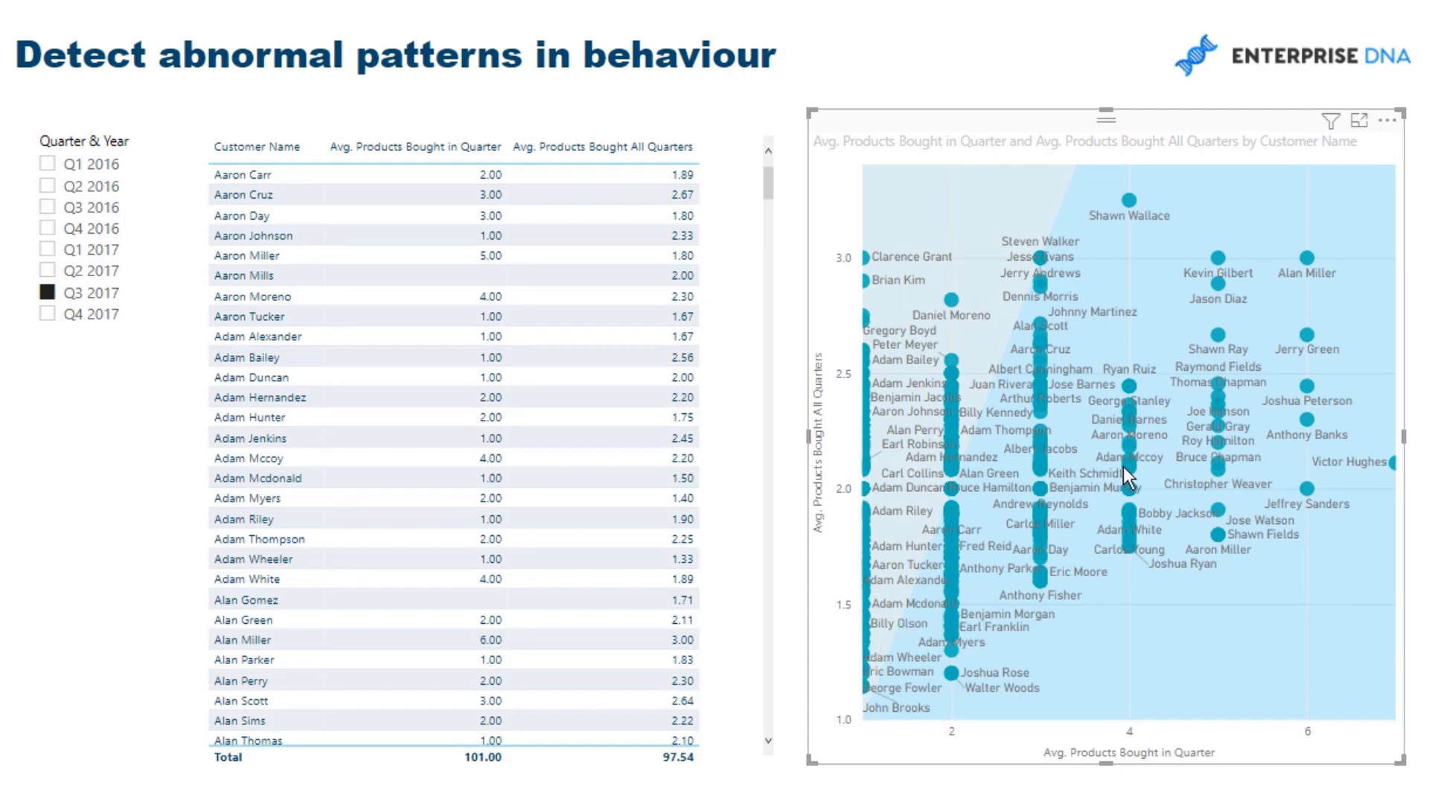
{"action": "mouse_move", "coordinate": [1182, 274]}
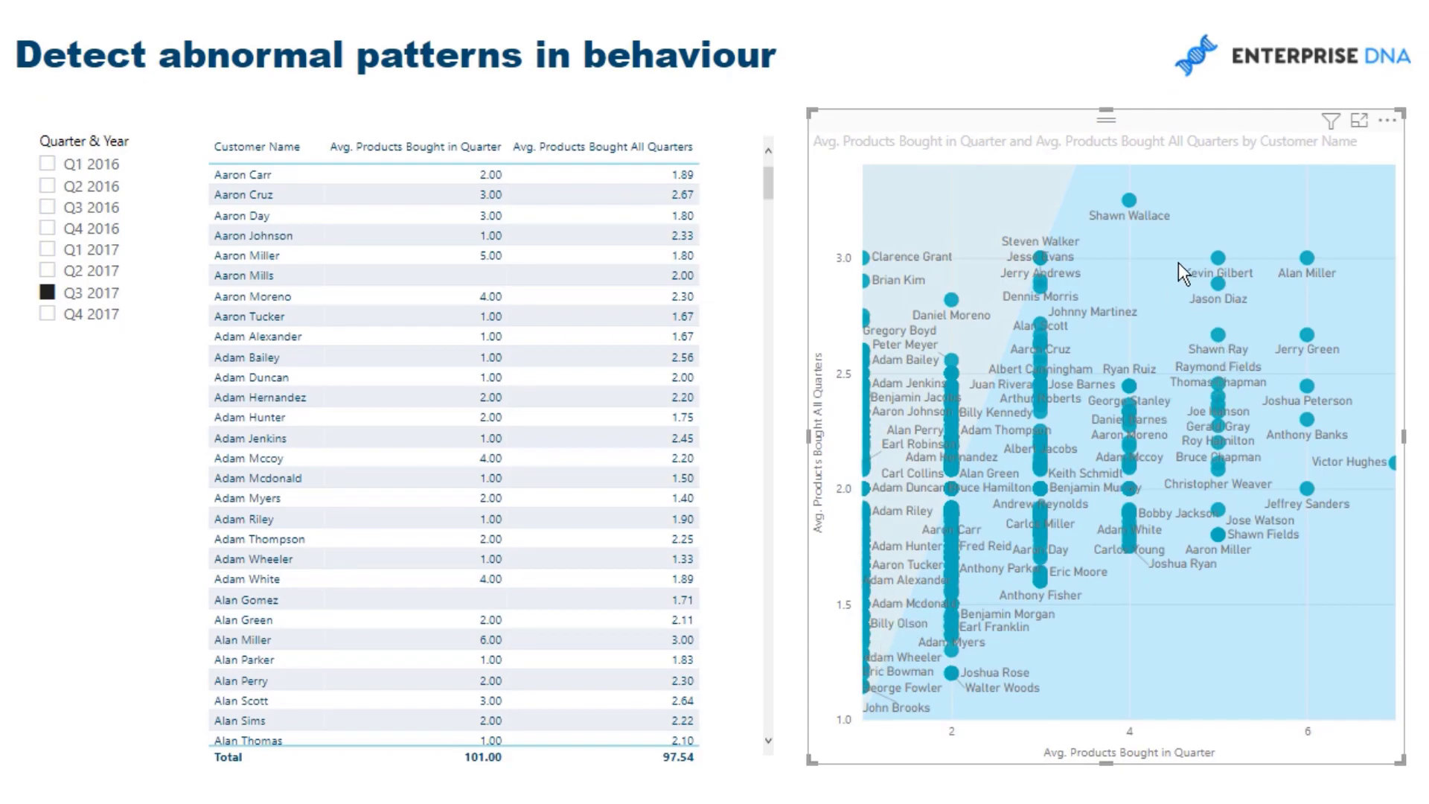
{"action": "mouse_move", "coordinate": [1342, 327]}
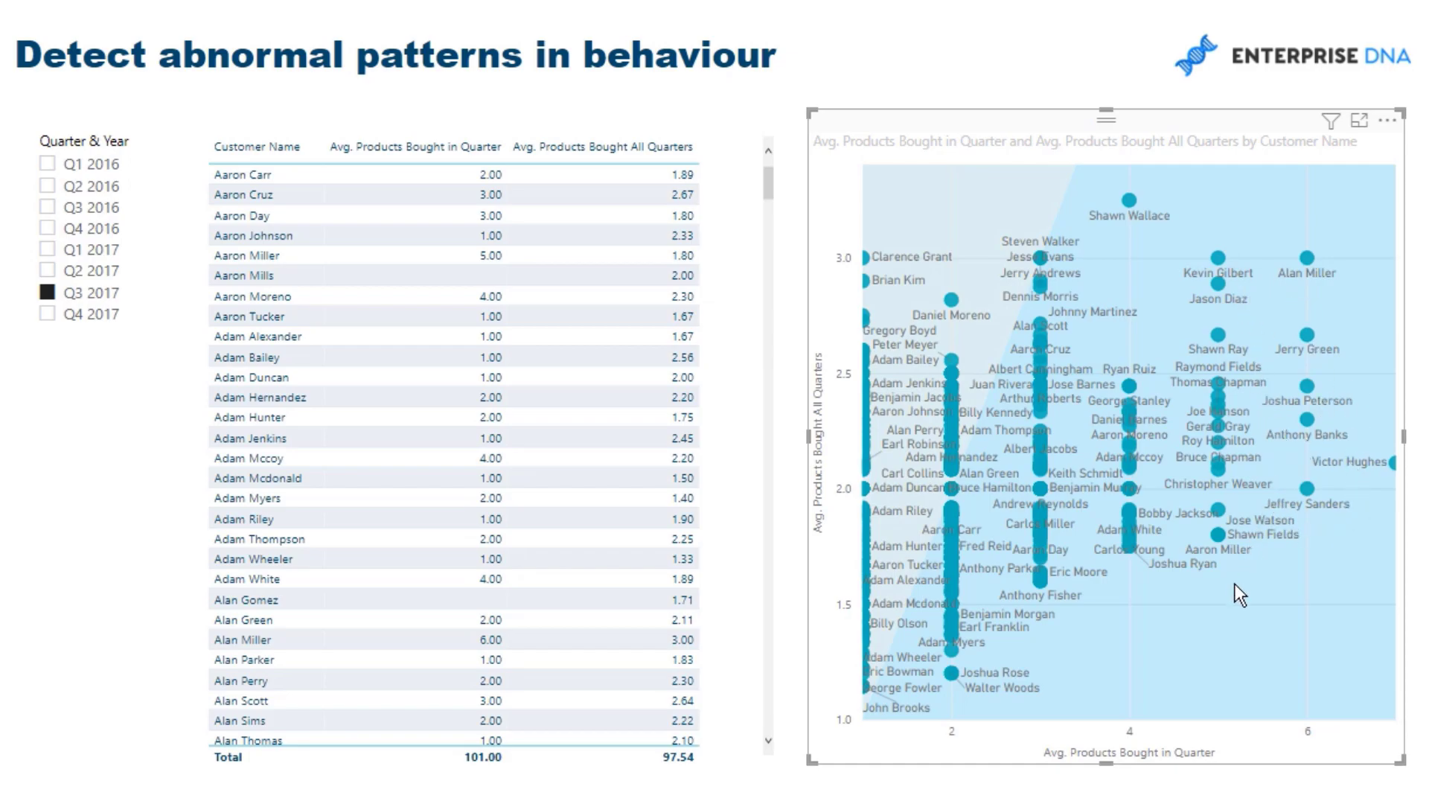
{"action": "mouse_move", "coordinate": [1233, 214]}
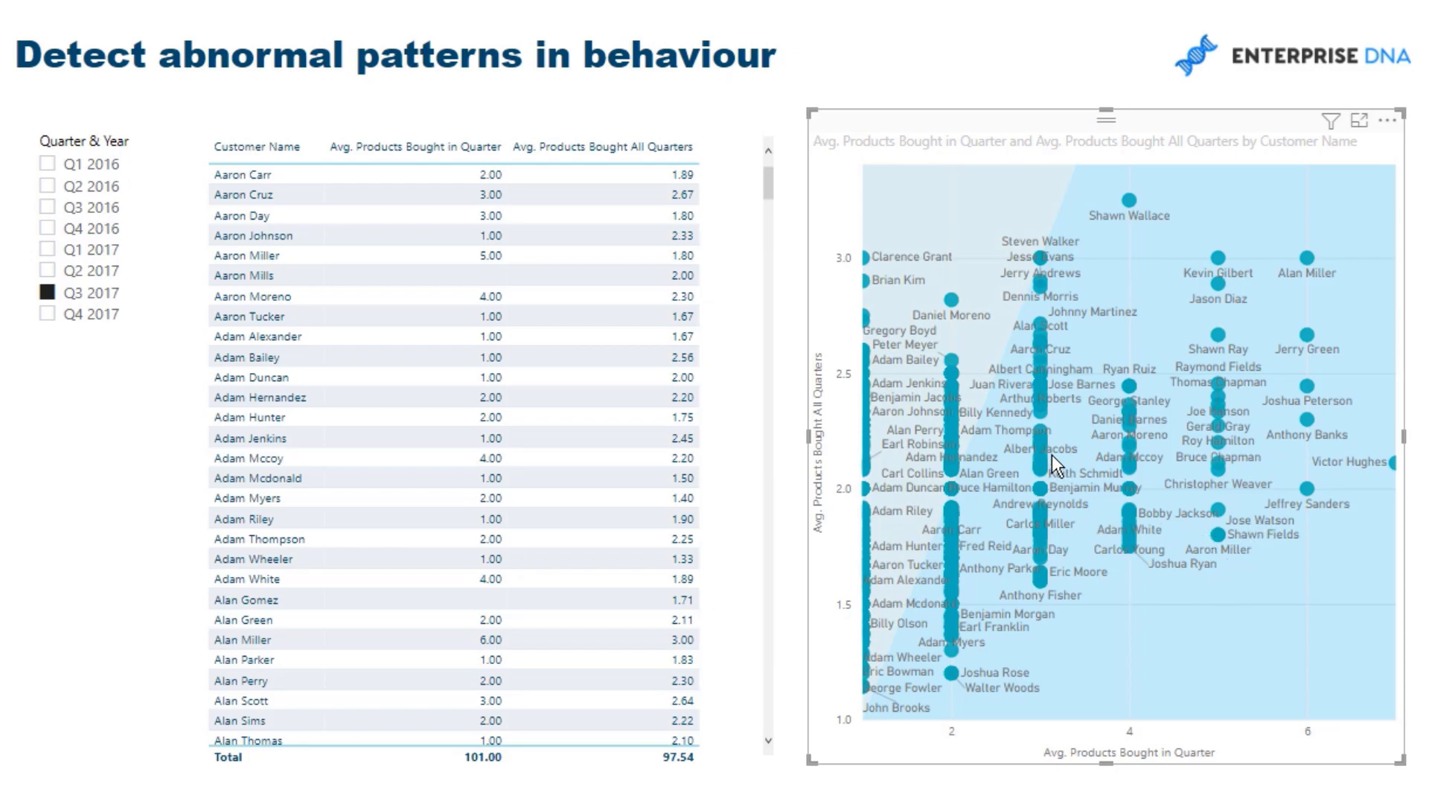
{"action": "mouse_move", "coordinate": [817, 540]}
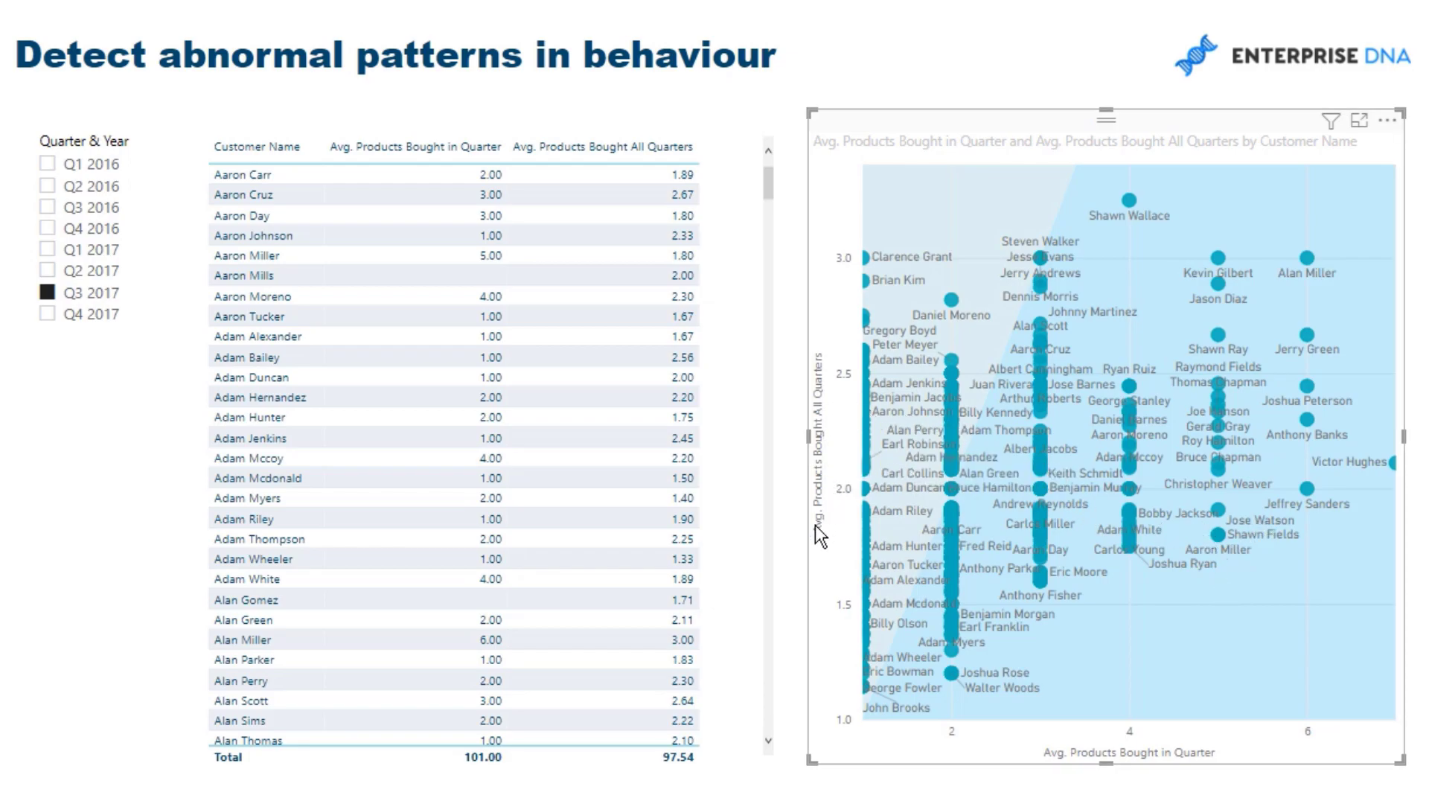
{"action": "mouse_move", "coordinate": [1171, 426]}
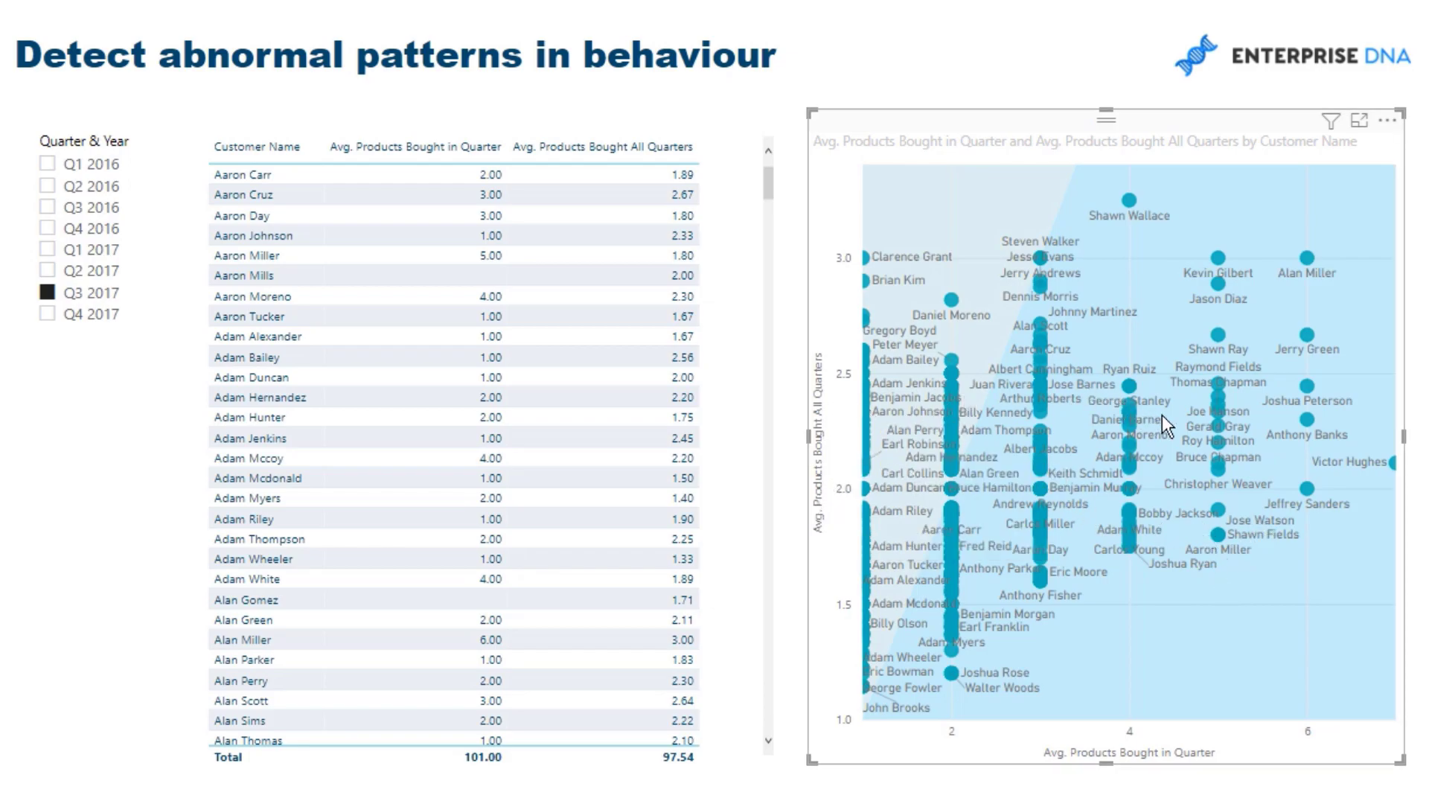
{"action": "mouse_move", "coordinate": [1370, 476]}
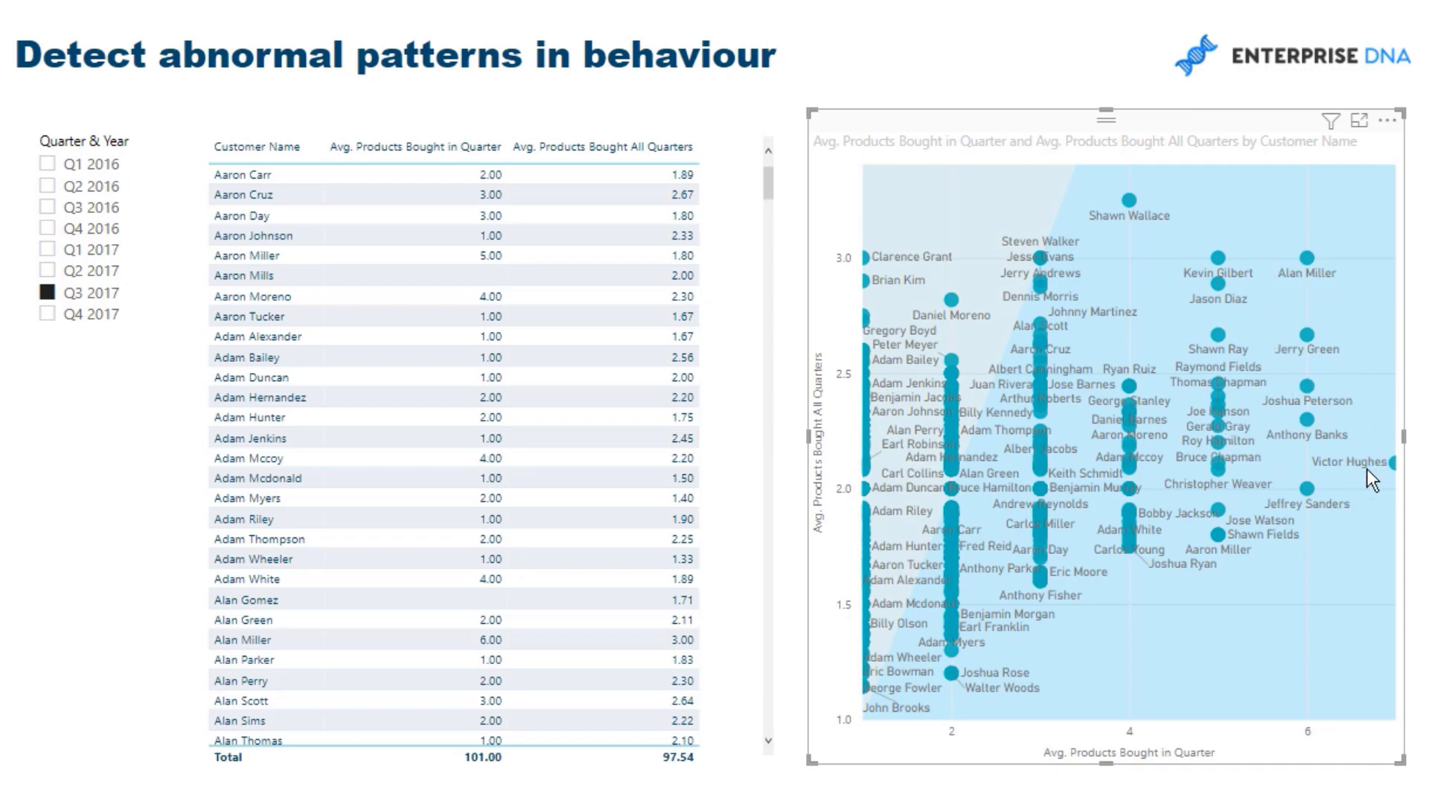
{"action": "mouse_move", "coordinate": [1295, 484]}
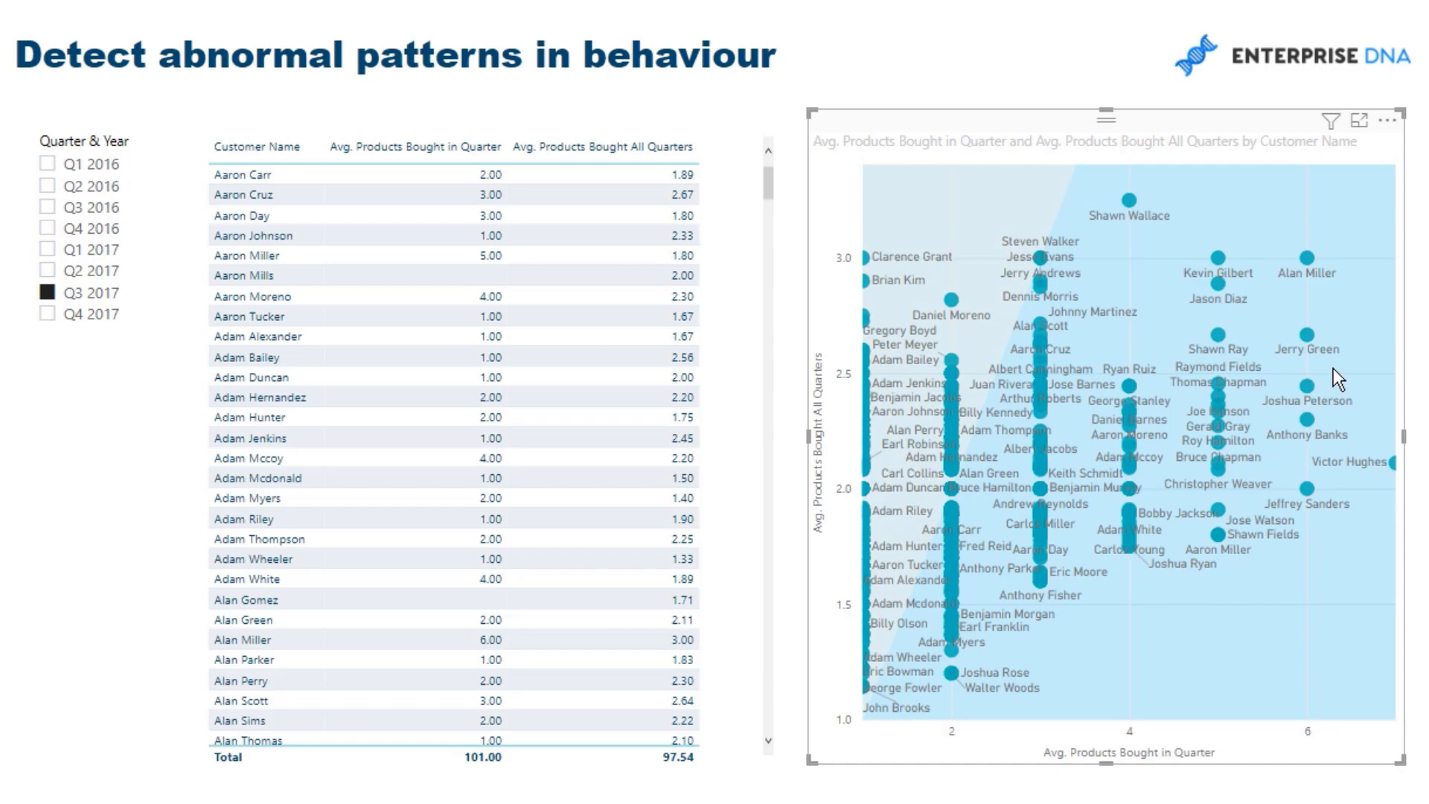
{"action": "mouse_move", "coordinate": [1337, 390]}
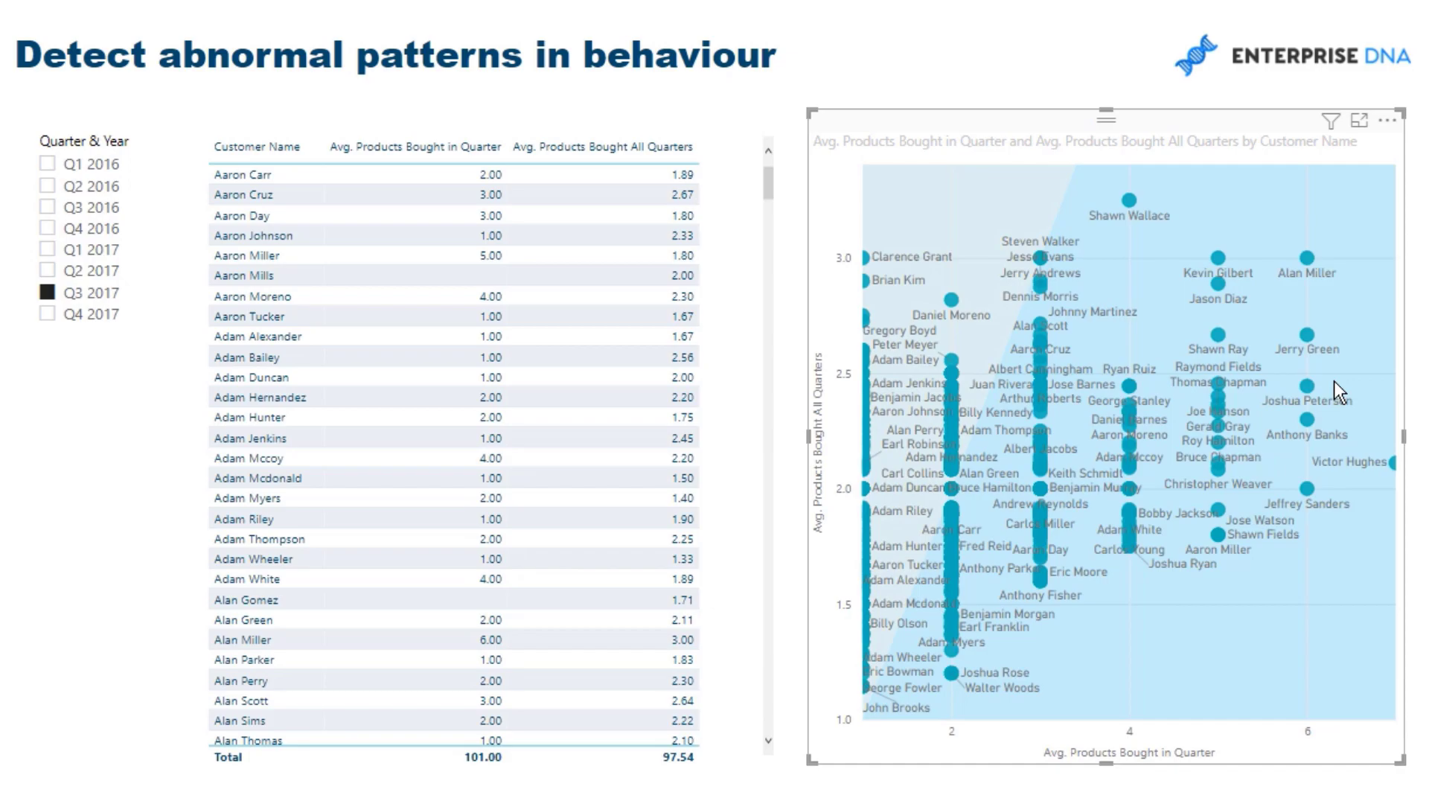
{"action": "mouse_move", "coordinate": [1043, 411]}
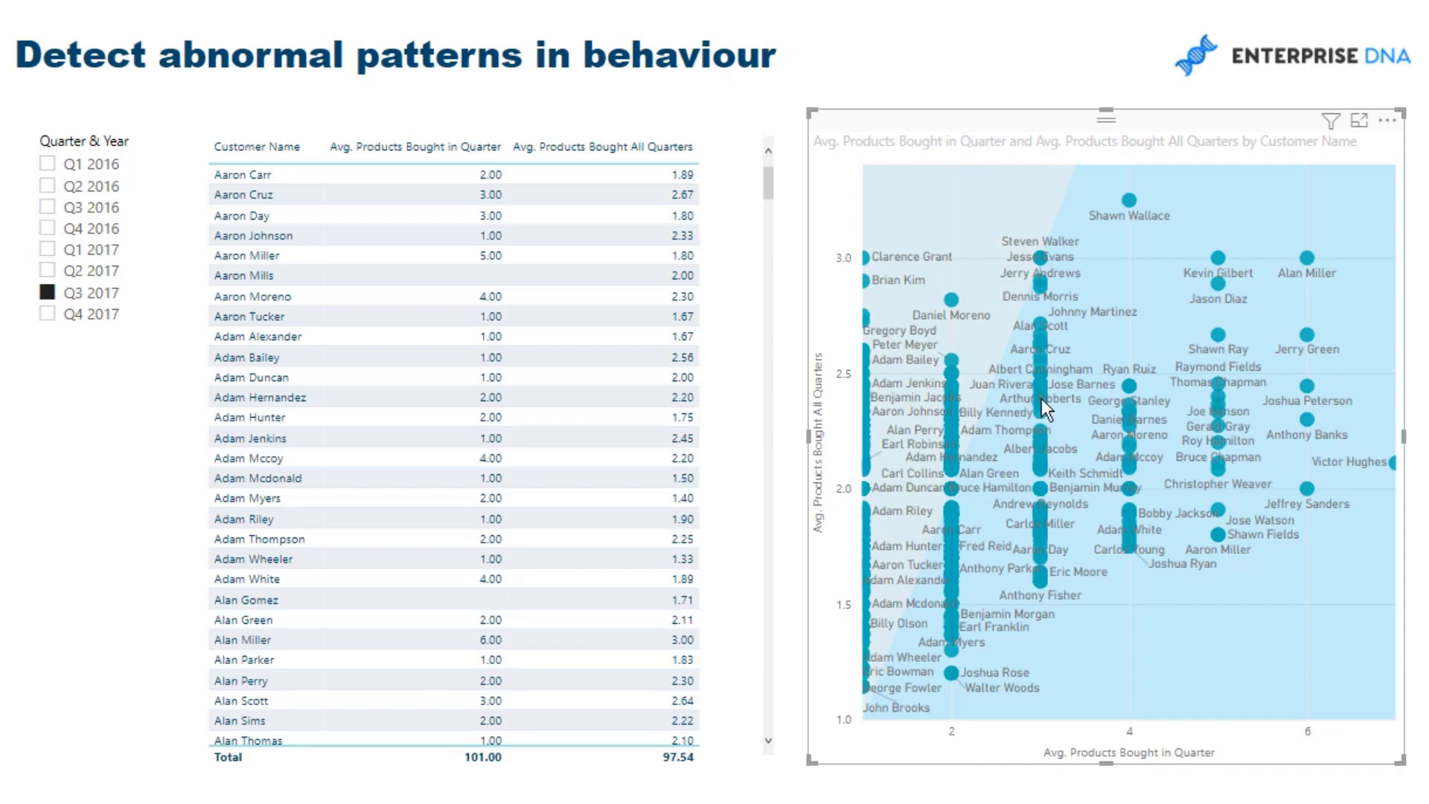
{"action": "mouse_move", "coordinate": [1060, 381]}
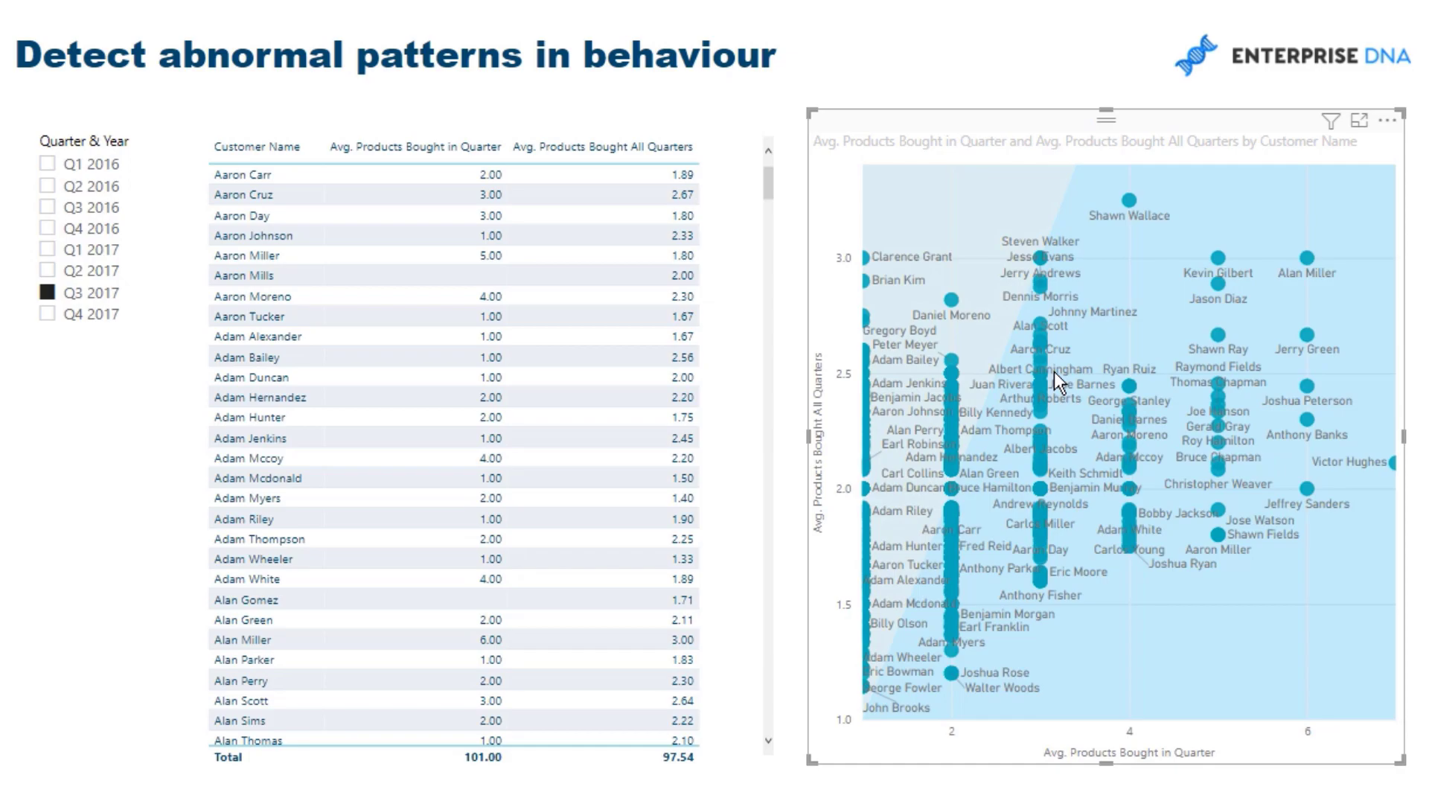
{"action": "mouse_move", "coordinate": [1065, 406]}
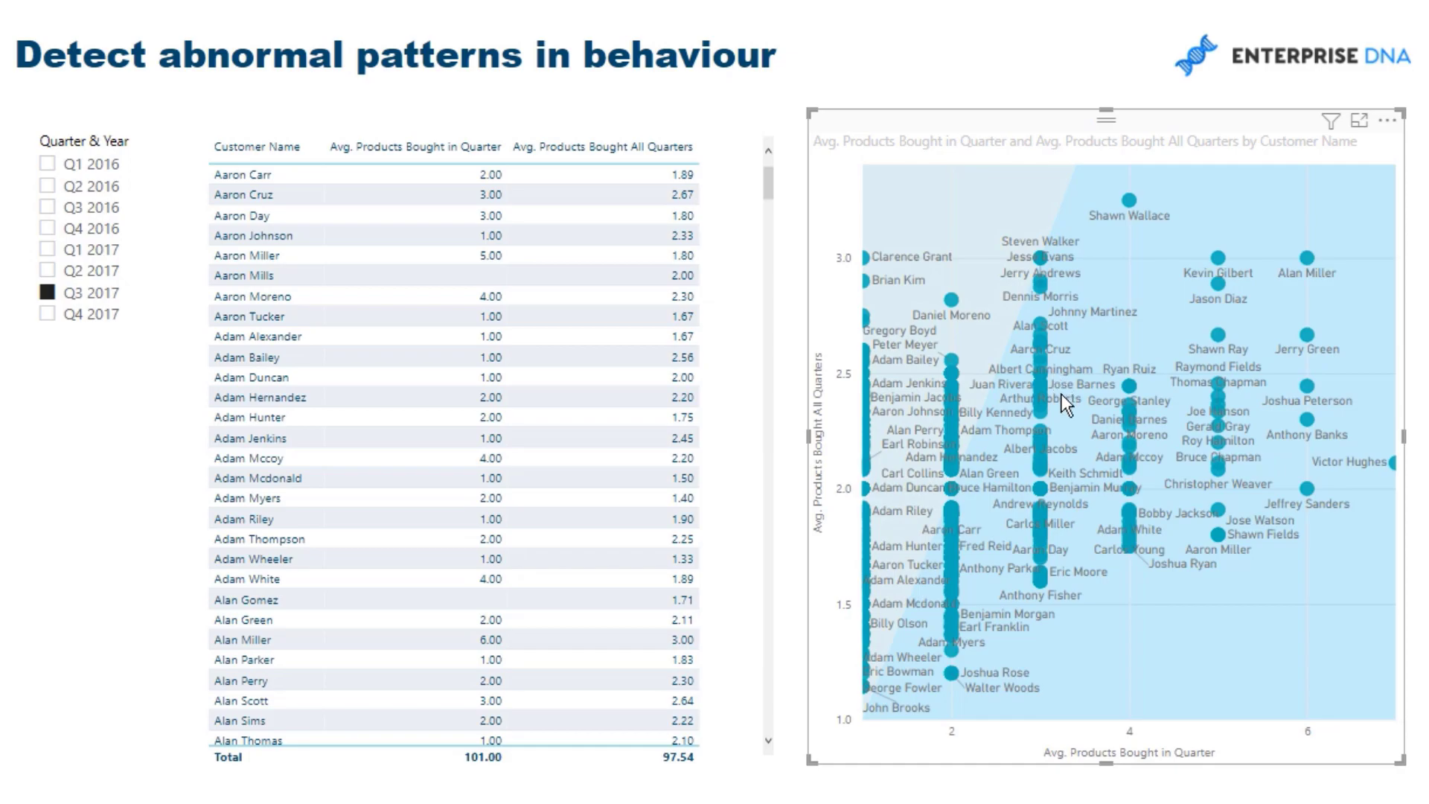
{"action": "mouse_move", "coordinate": [1083, 414]}
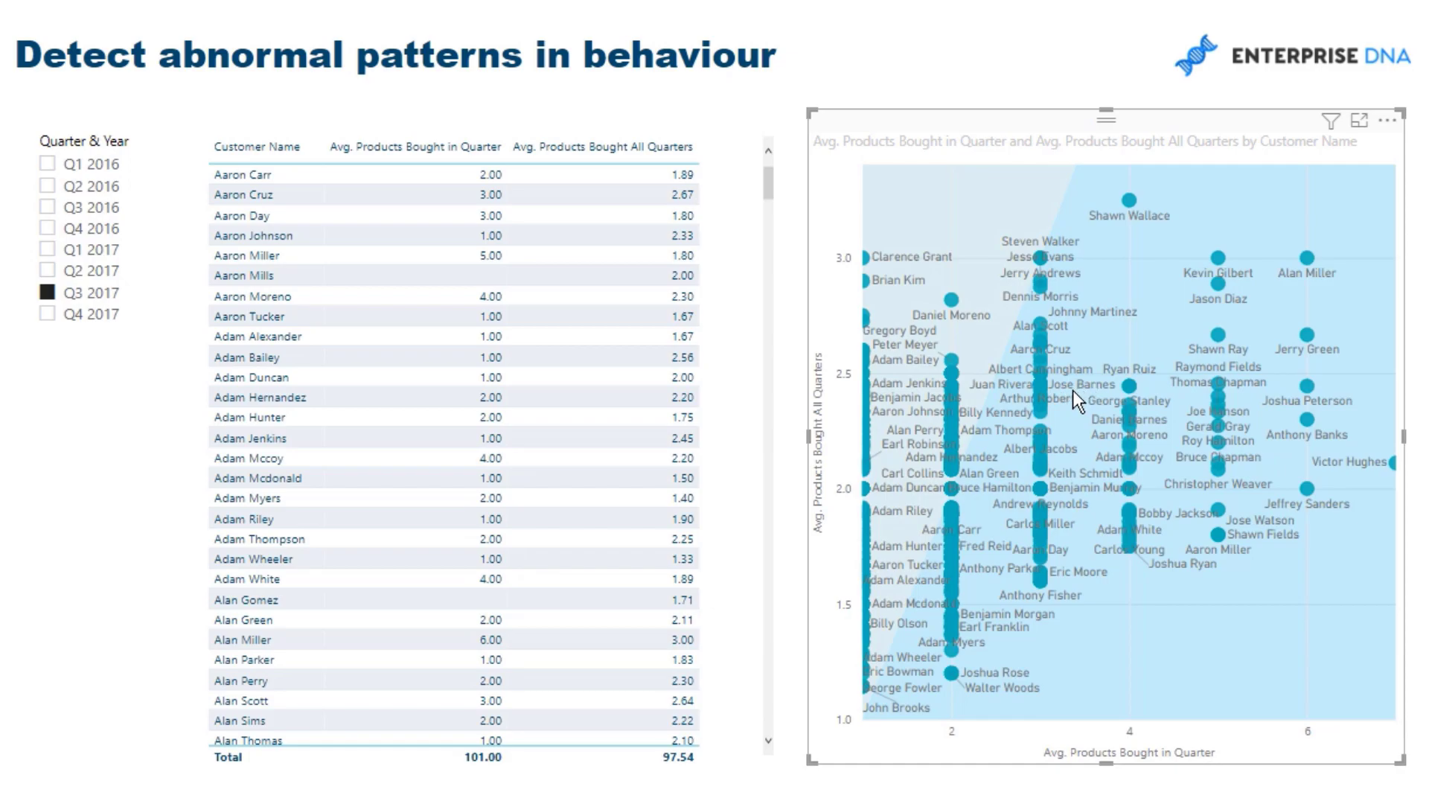
{"action": "mouse_move", "coordinate": [1061, 367]}
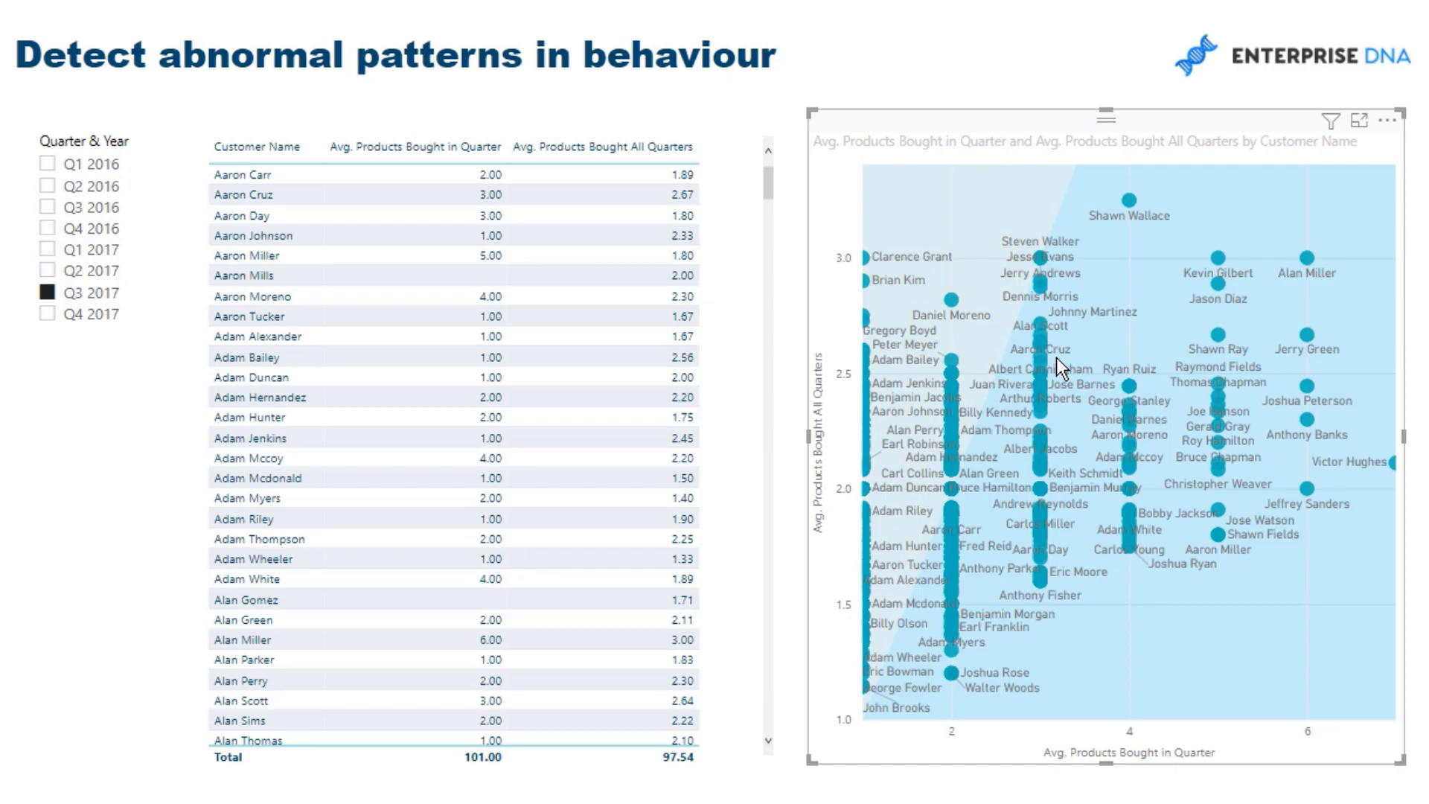